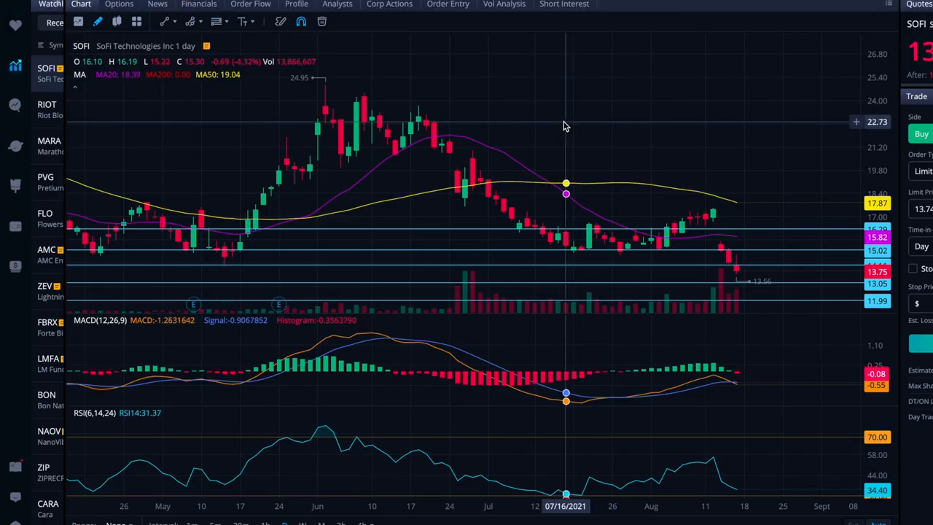
mouse_move(620, 131)
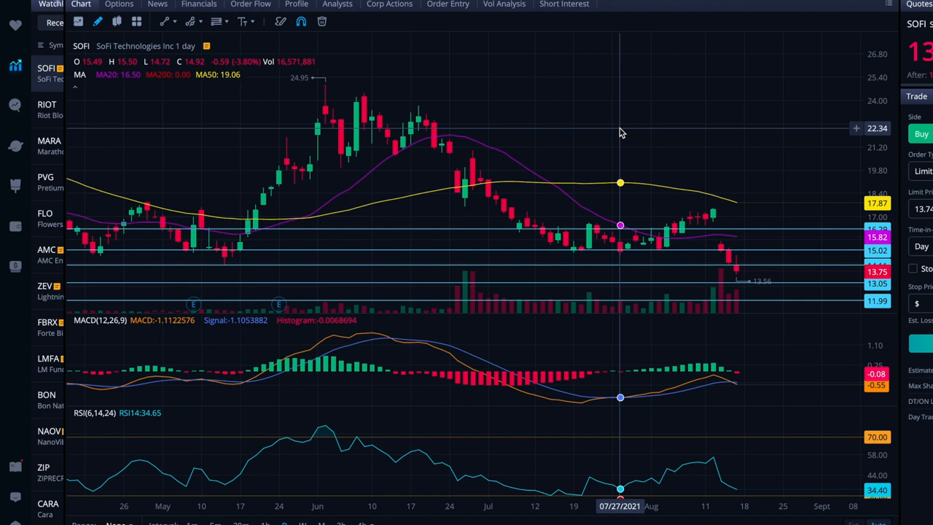
mouse_move(736, 122)
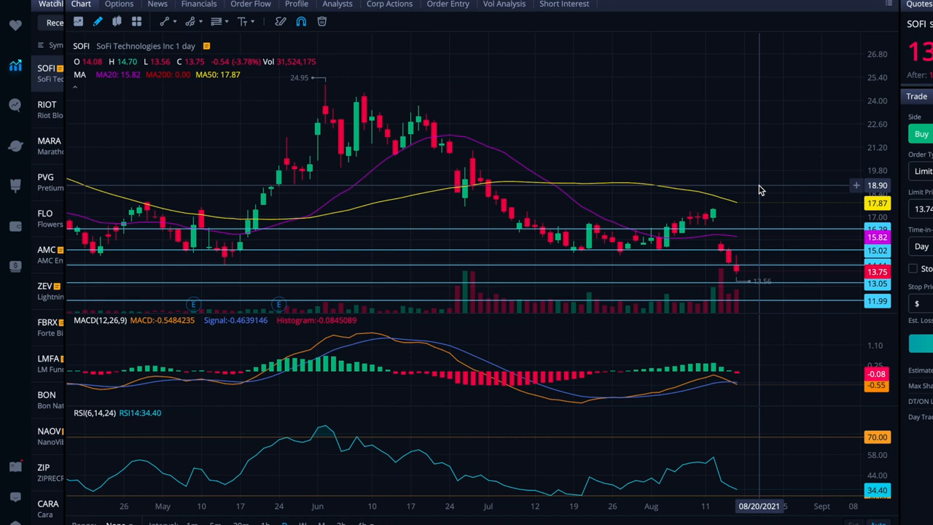
mouse_move(736, 178)
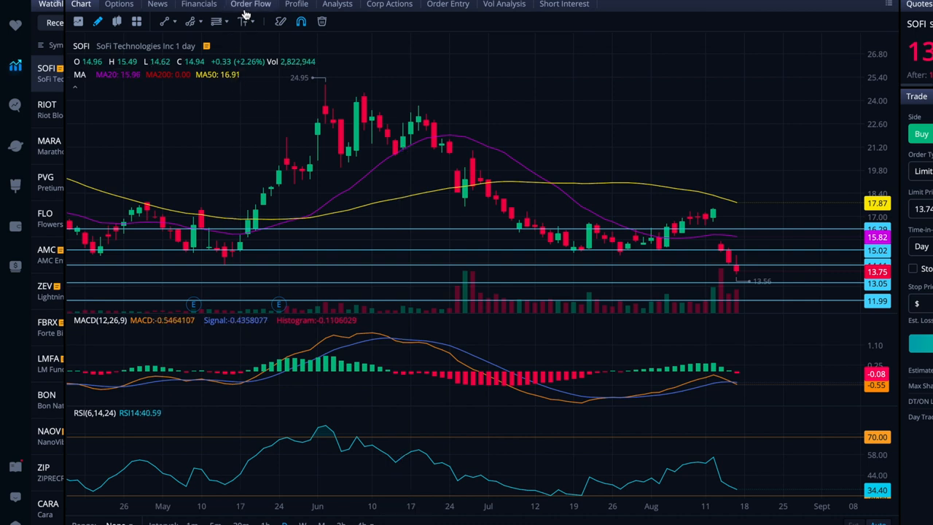
- Show SOFI's Order Flow with inflow 87.12 versus outflow 108.73 and five days of large orders
click(250, 4)
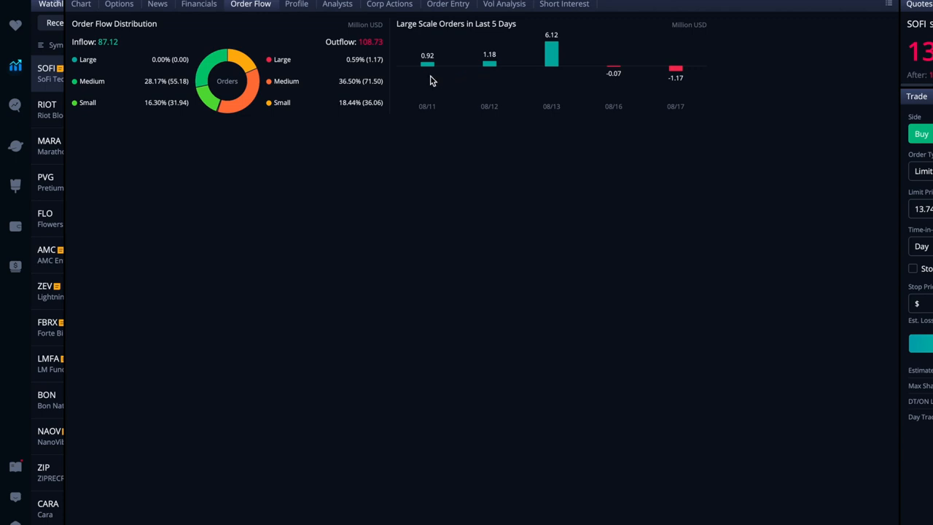
mouse_move(554, 73)
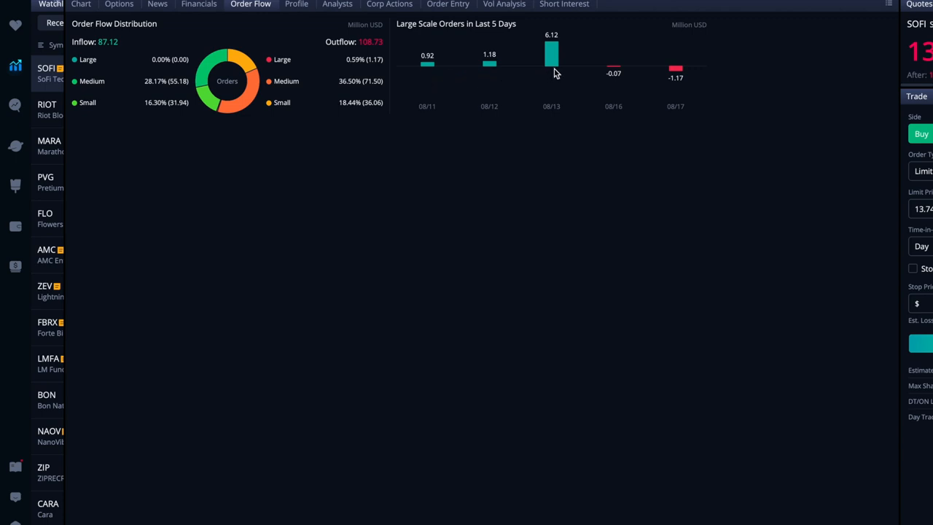
mouse_move(691, 85)
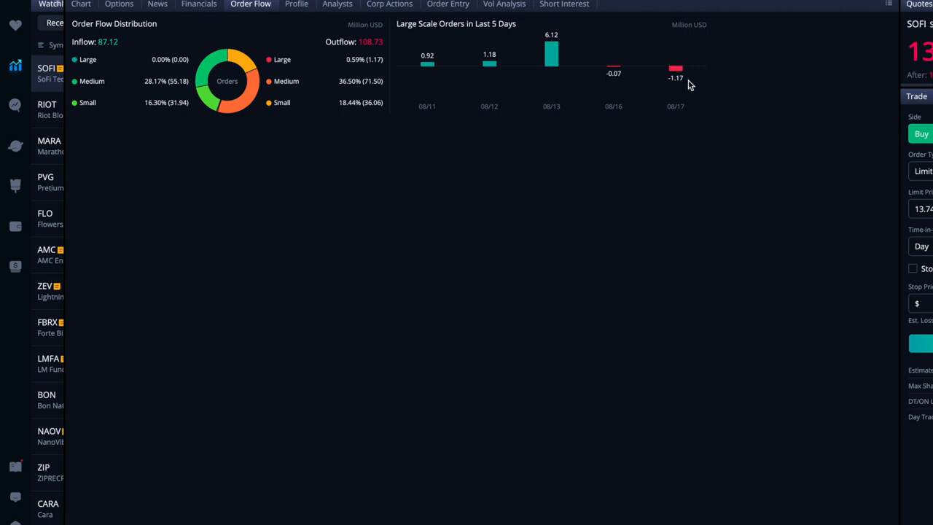
mouse_move(609, 79)
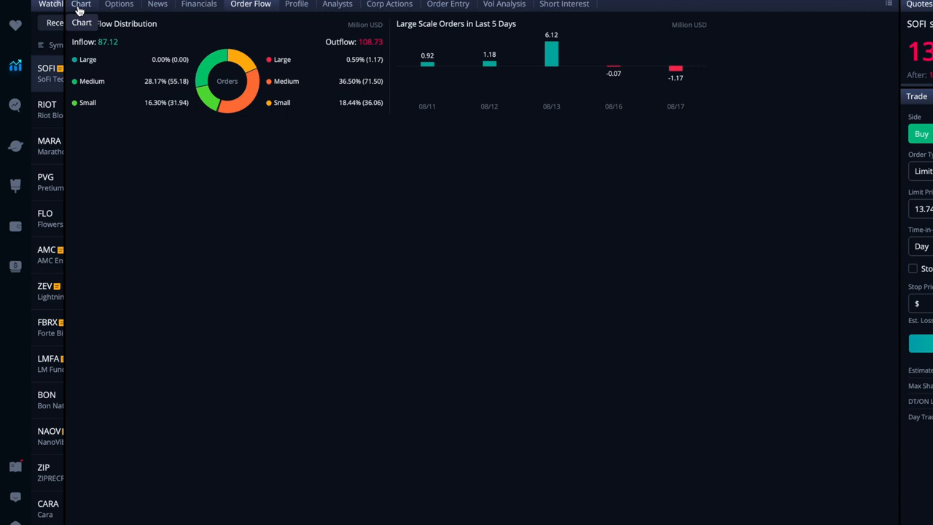
- Return to SOFI's daily candlestick chart with moving averages, MACD and RSI
click(82, 4)
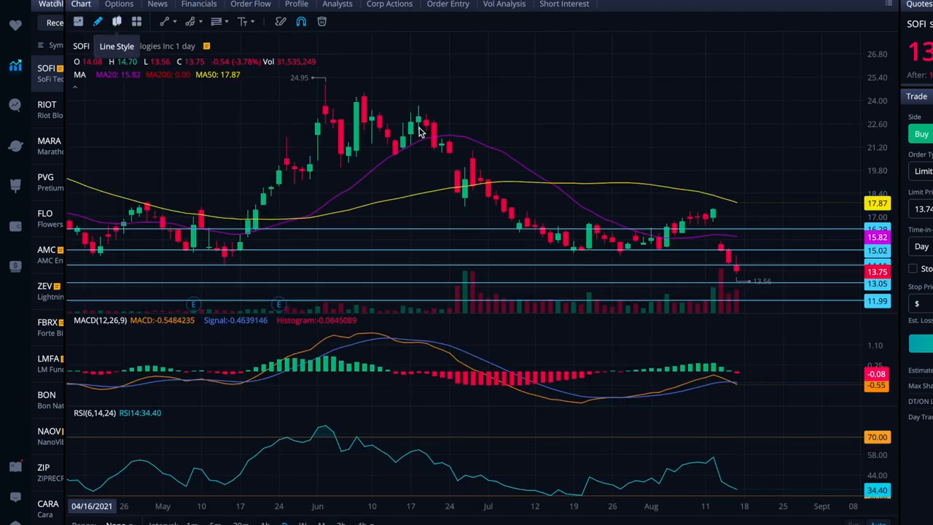
mouse_move(528, 162)
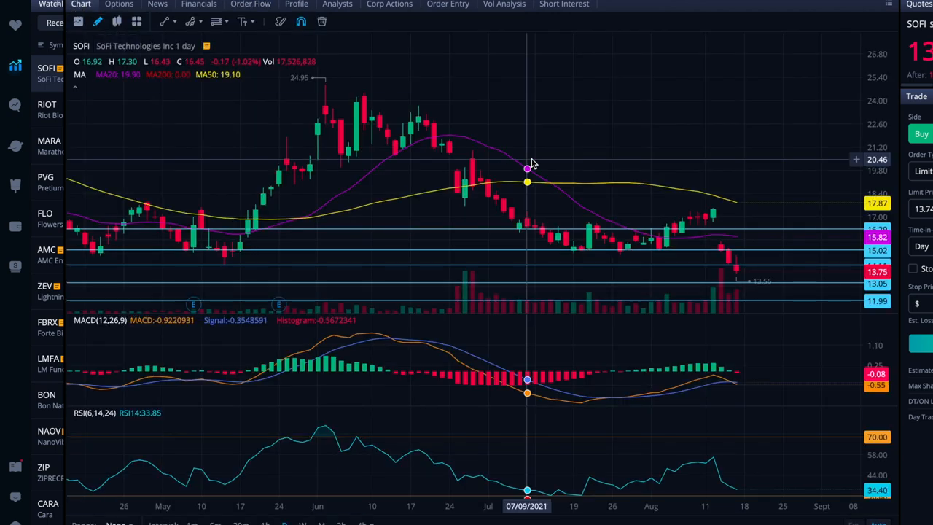
mouse_move(758, 242)
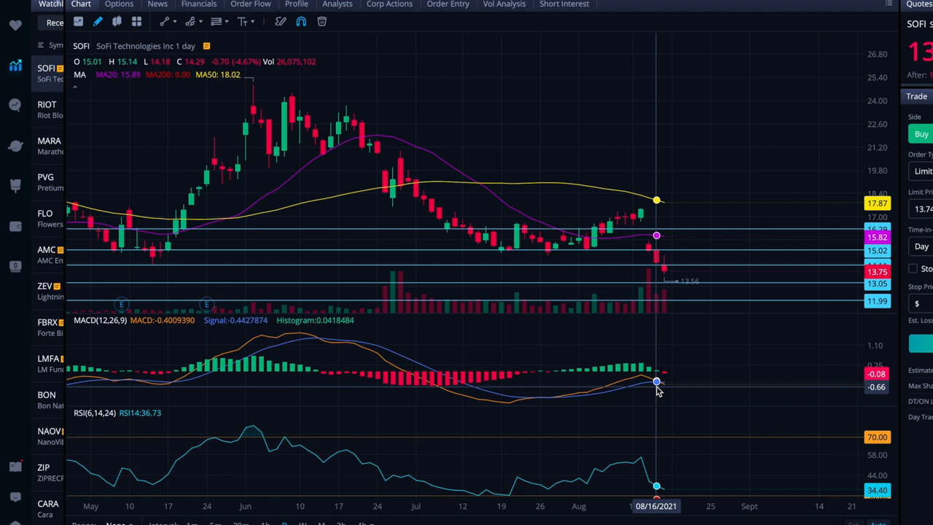
mouse_move(699, 379)
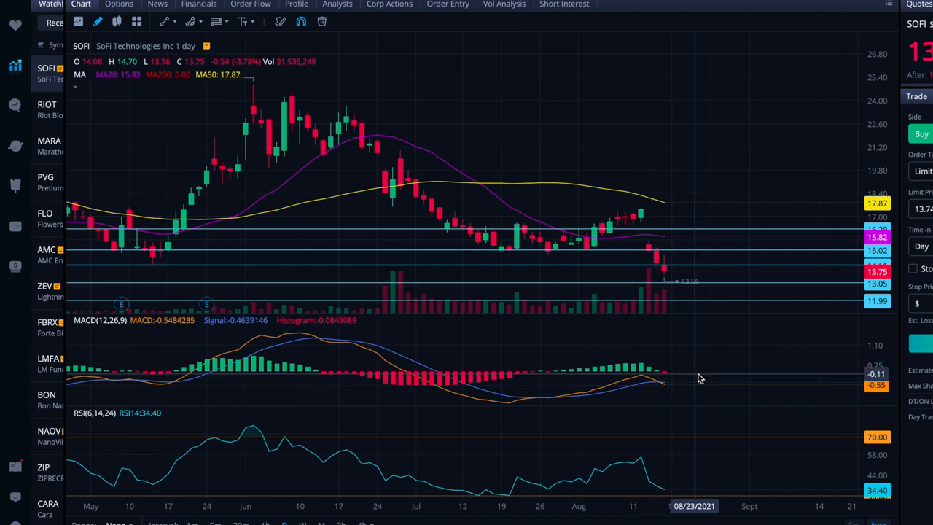
mouse_move(663, 262)
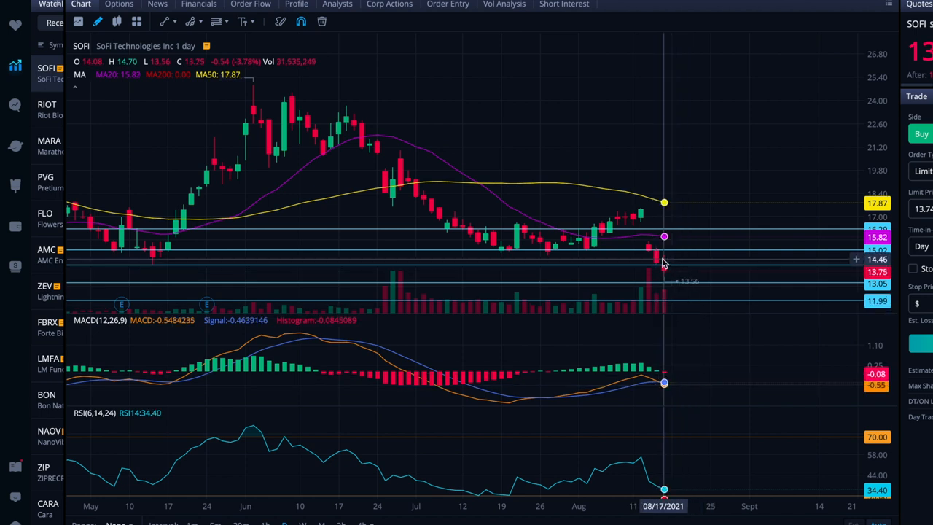
mouse_move(741, 140)
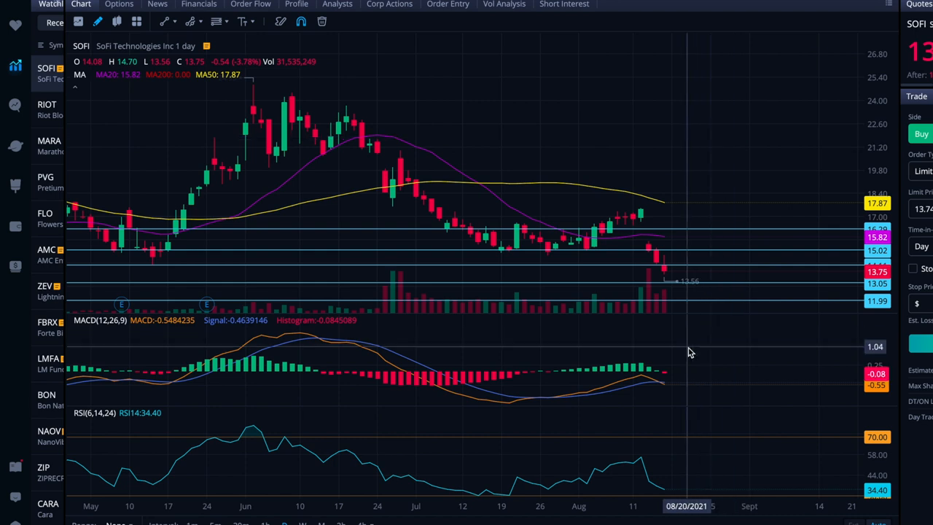
mouse_move(664, 387)
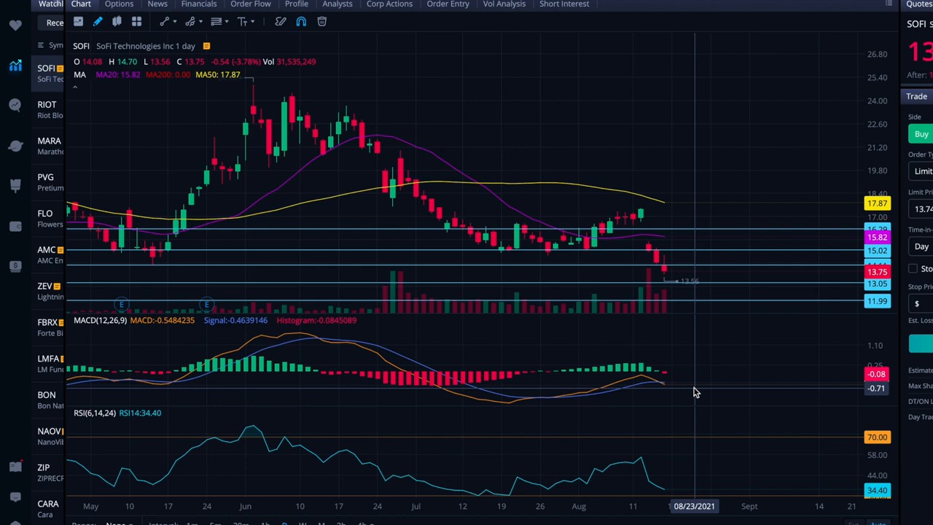
mouse_move(532, 365)
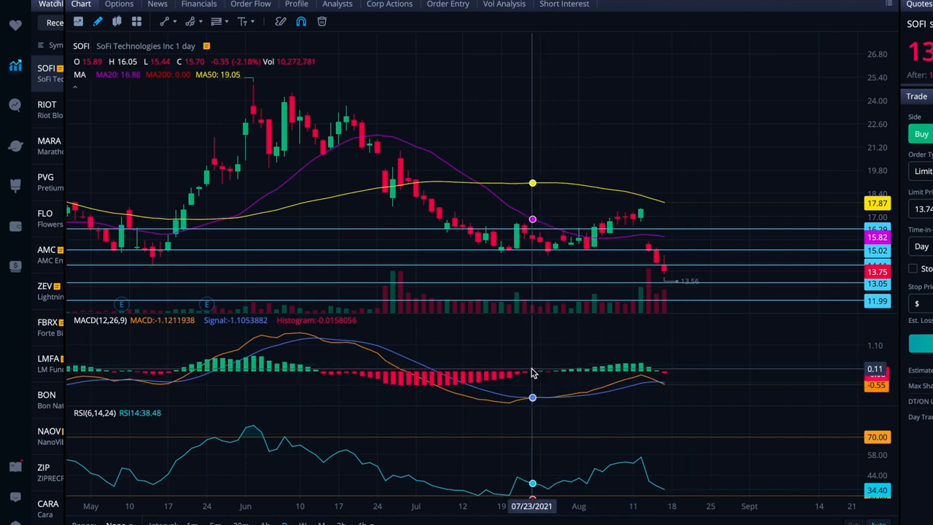
mouse_move(168, 361)
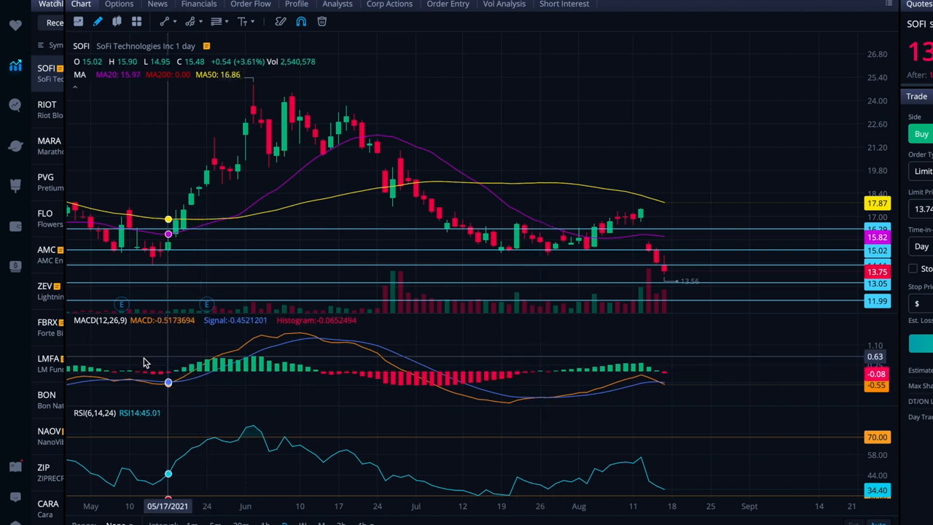
mouse_move(175, 382)
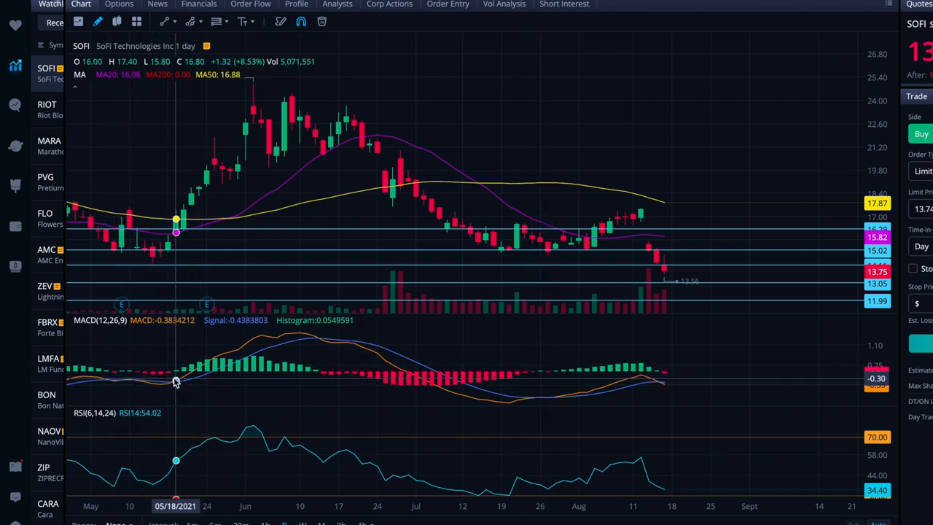
mouse_move(207, 379)
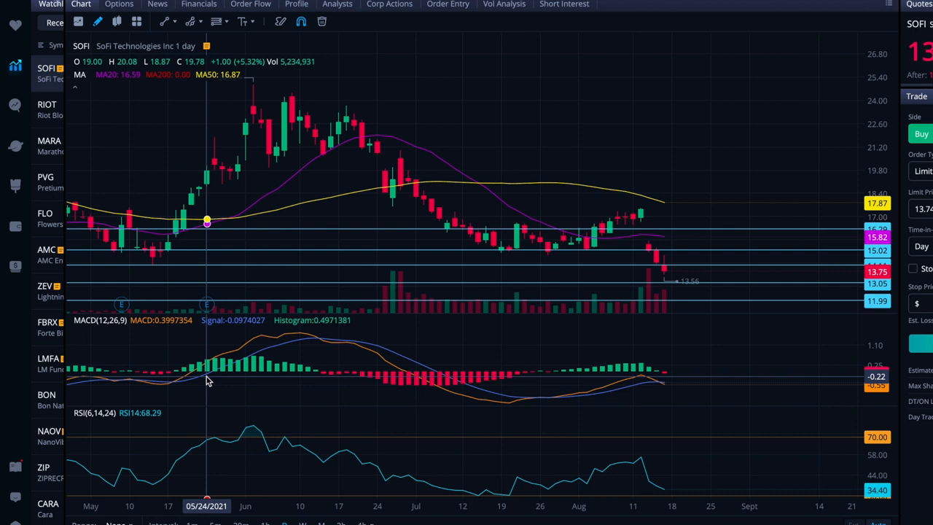
mouse_move(663, 385)
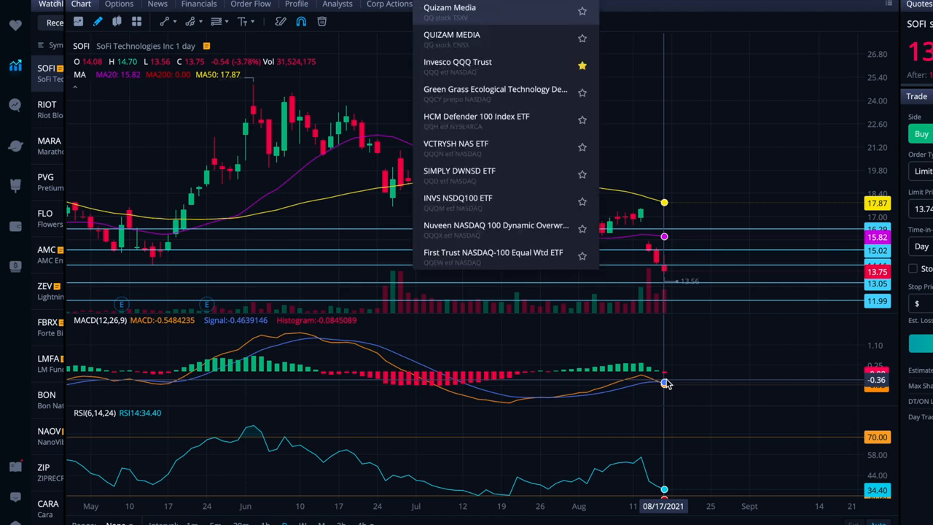
- Load the Invesco QQQ Trust chart and delete all its trend lines and shaded zones
click(458, 65)
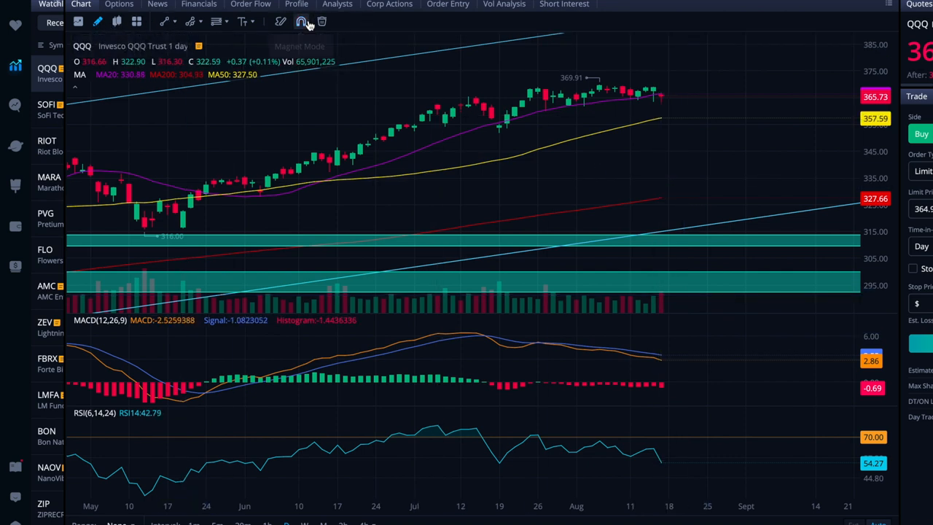
click(321, 22)
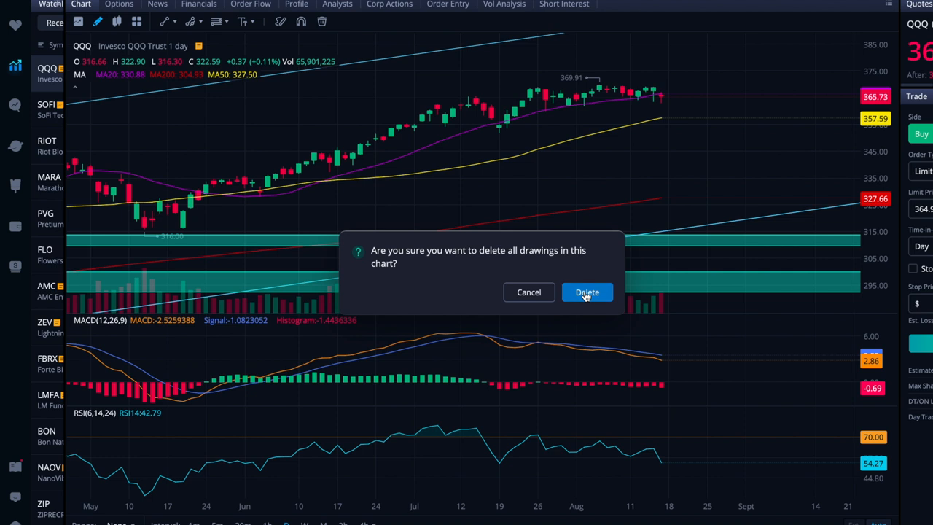
click(586, 292)
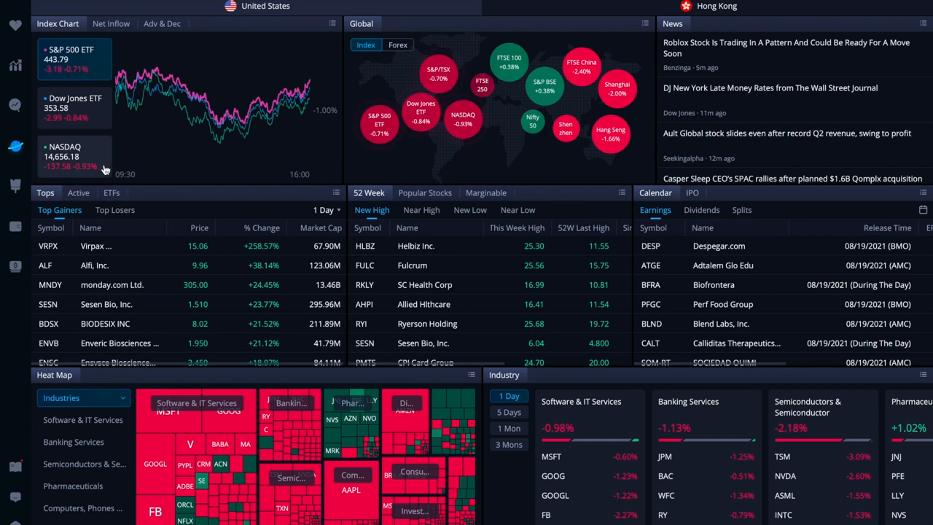
mouse_move(129, 161)
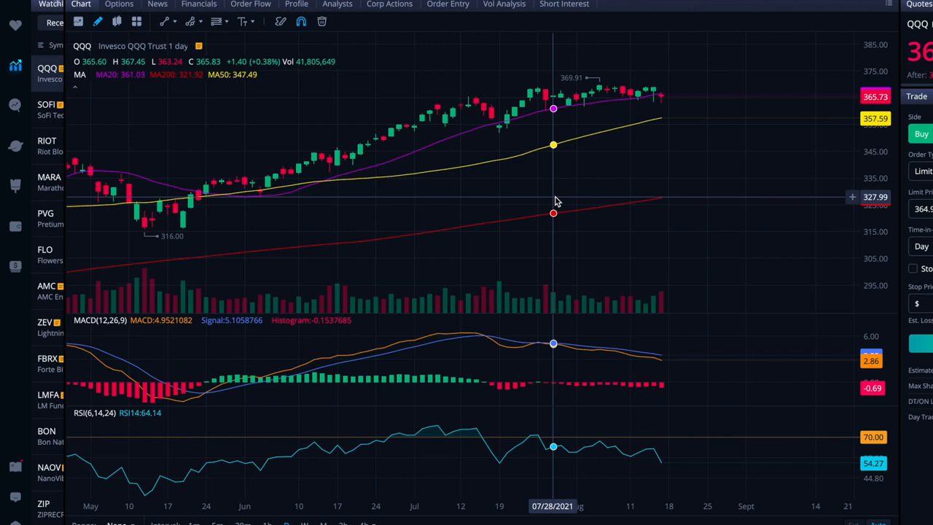
mouse_move(653, 144)
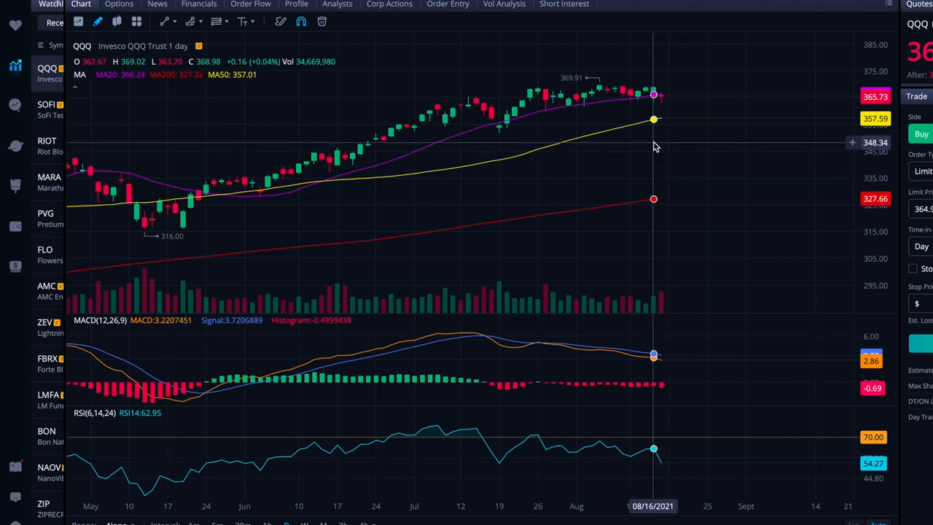
mouse_move(531, 70)
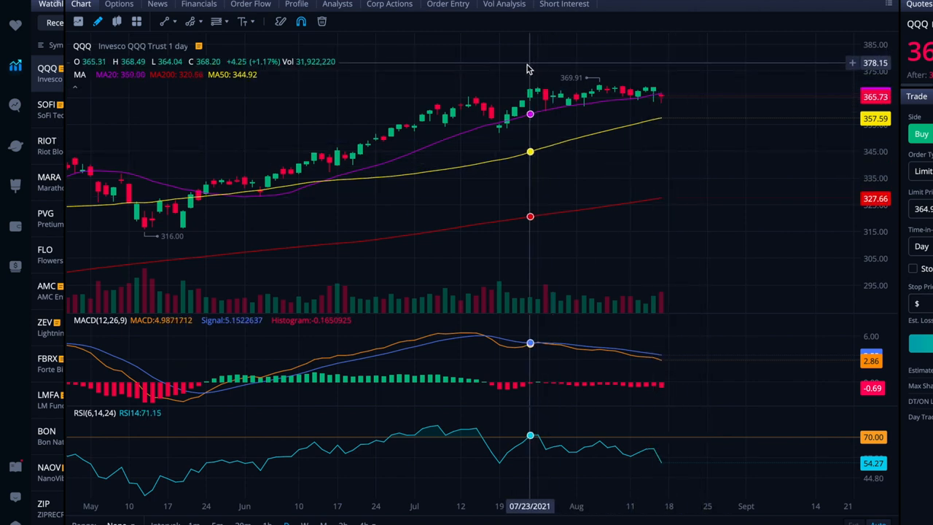
mouse_move(752, 81)
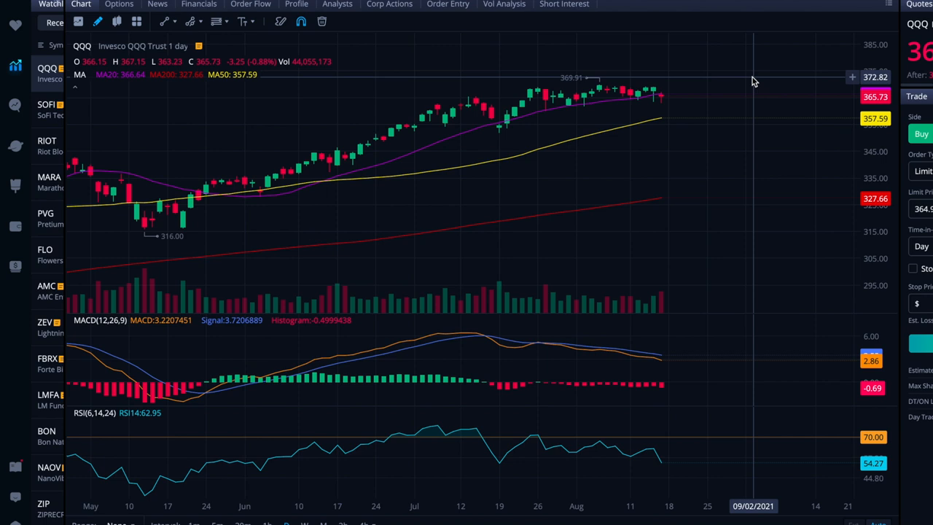
mouse_move(569, 344)
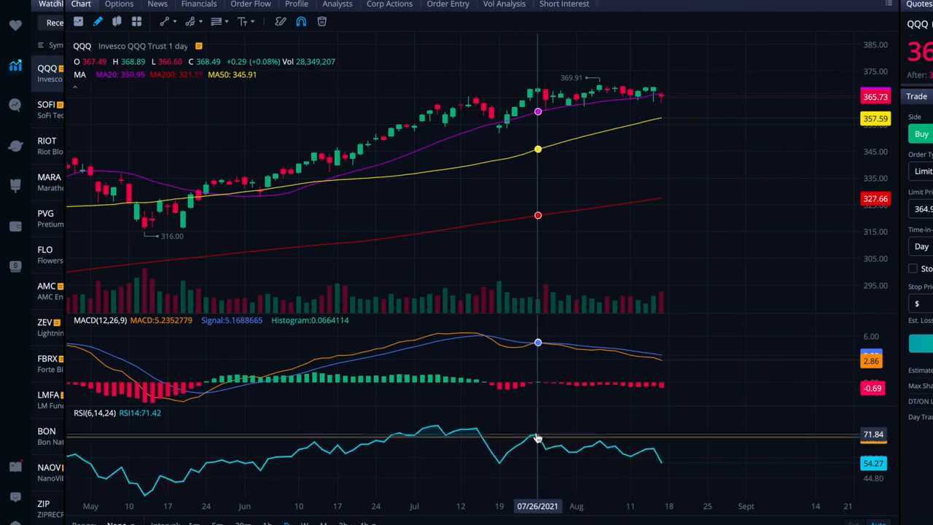
mouse_move(660, 464)
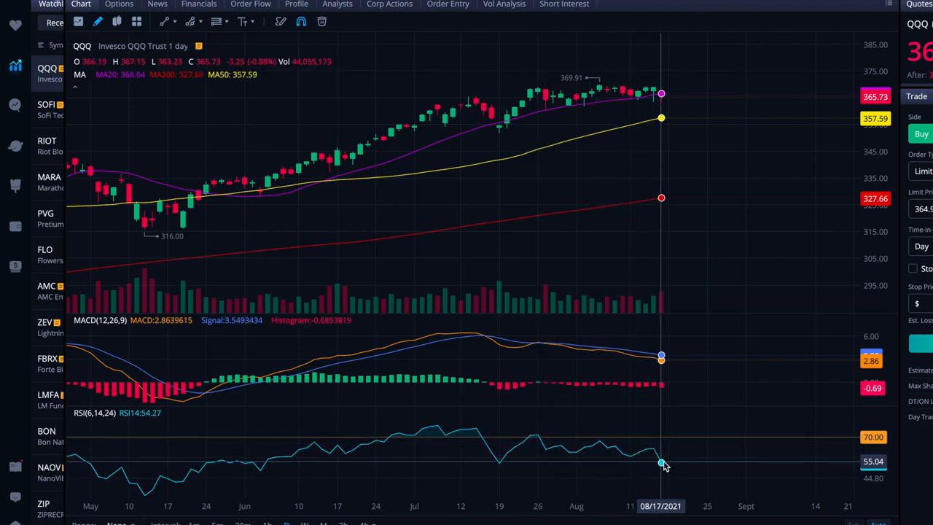
mouse_move(732, 455)
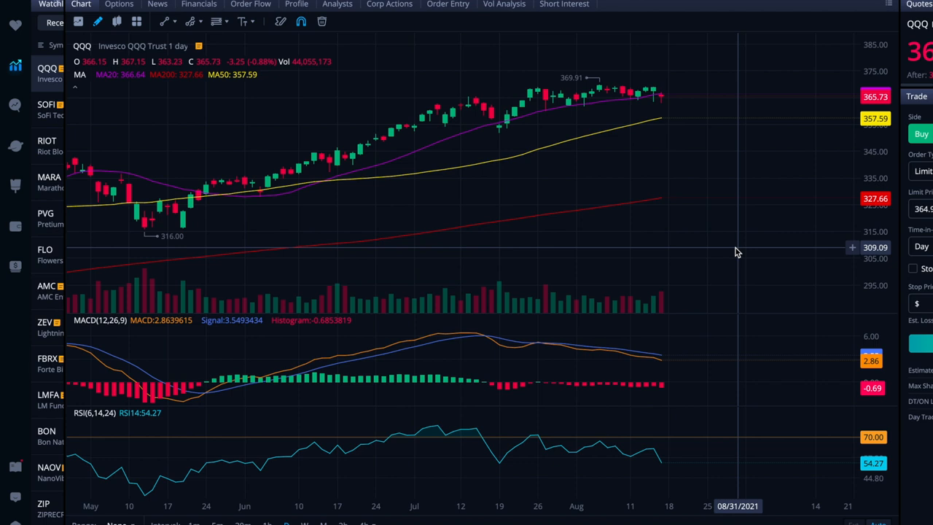
mouse_move(82, 117)
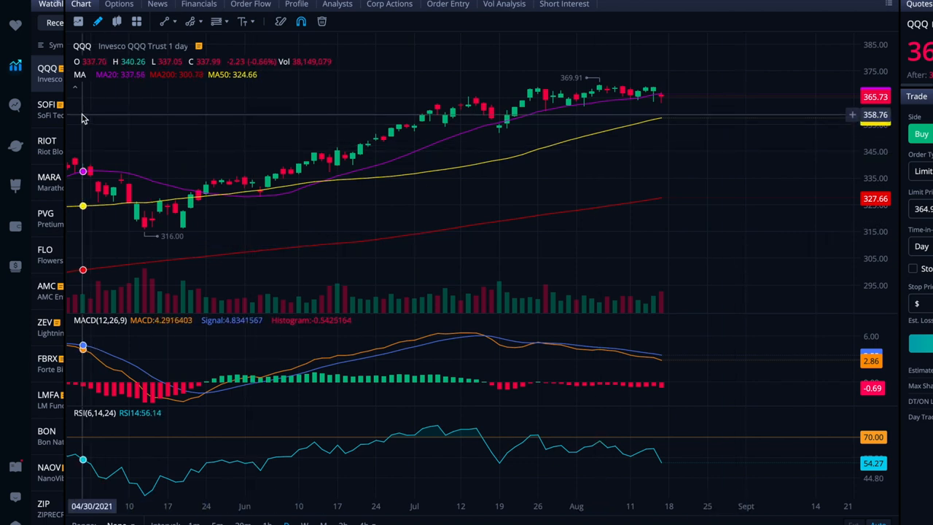
- Switch from QQQ back to SOFI's daily chart with its horizontal price lines
click(47, 105)
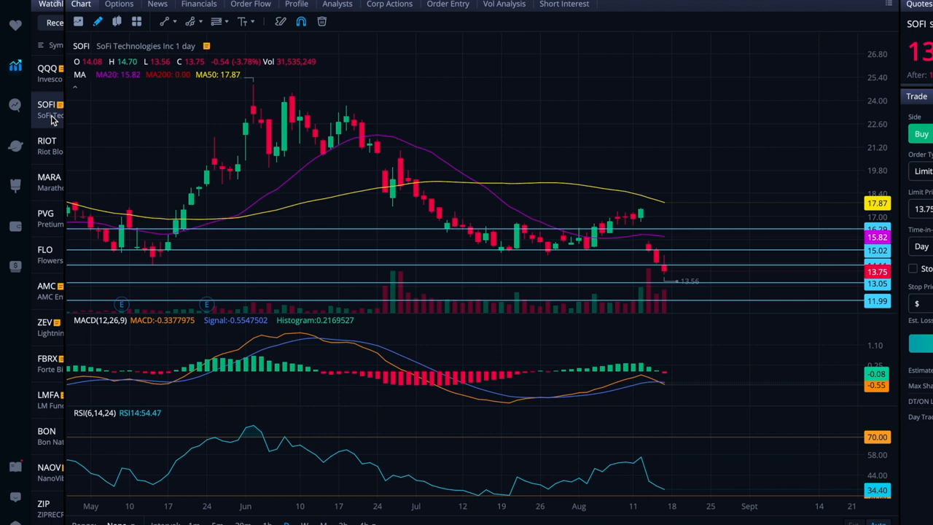
mouse_move(516, 183)
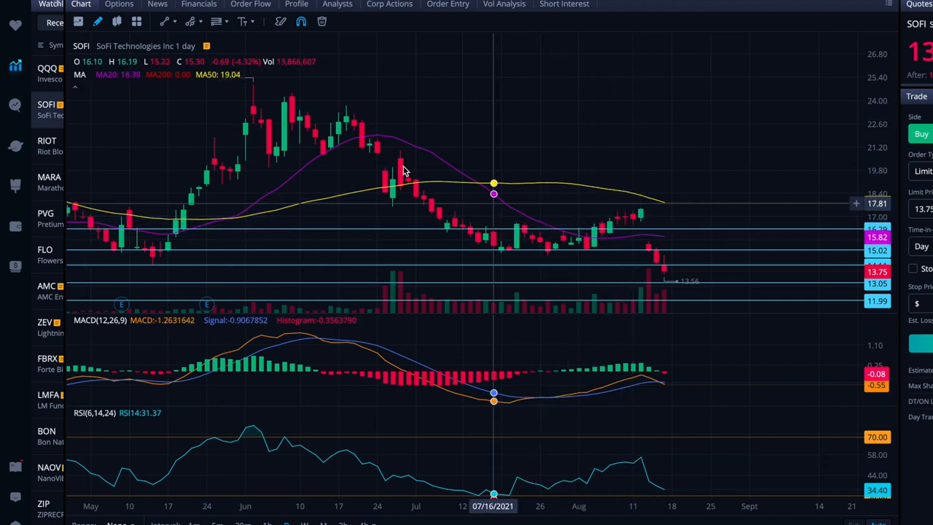
mouse_move(501, 245)
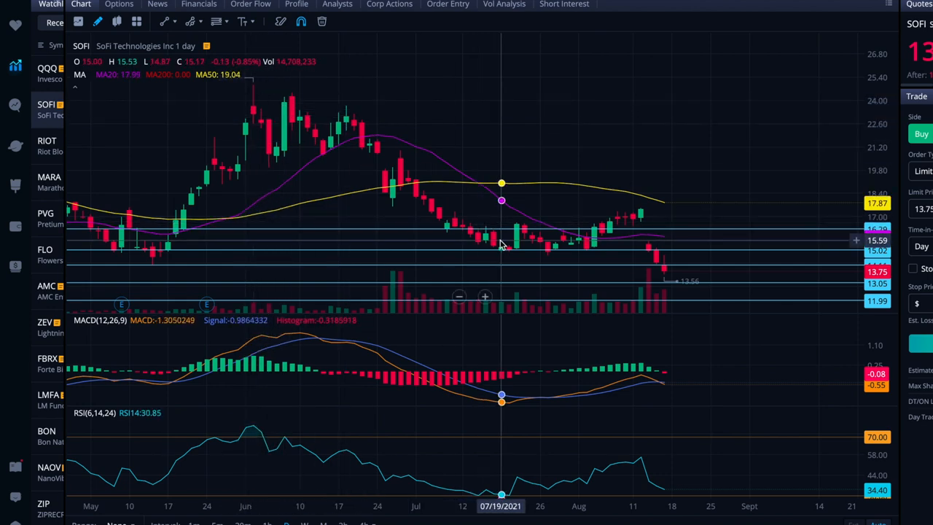
mouse_move(508, 251)
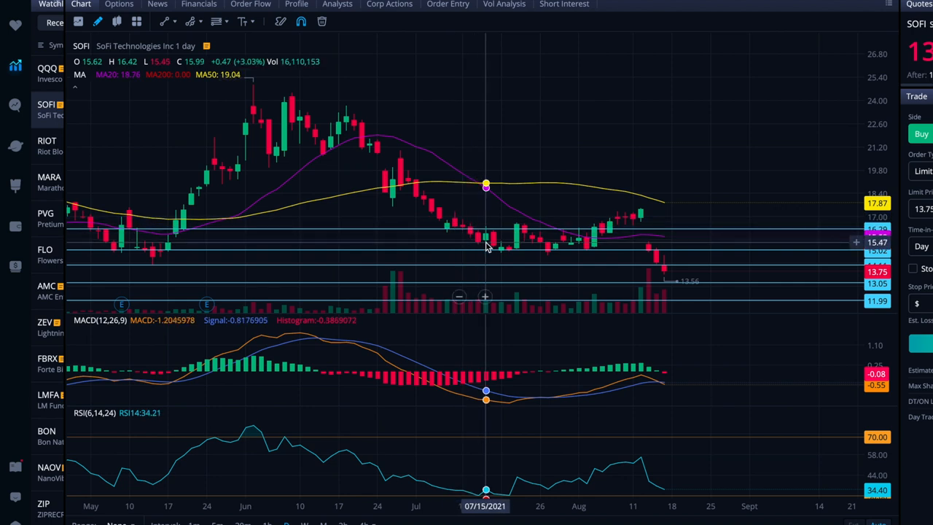
mouse_move(502, 245)
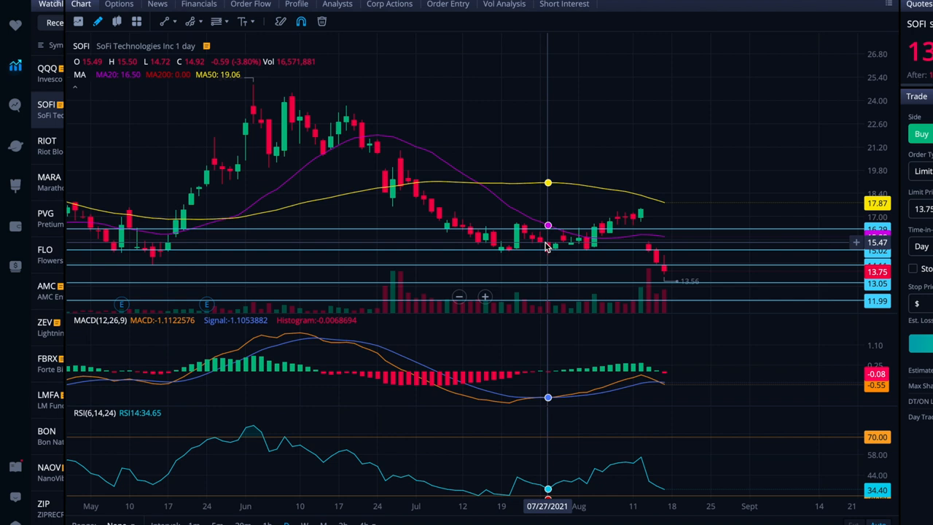
mouse_move(423, 198)
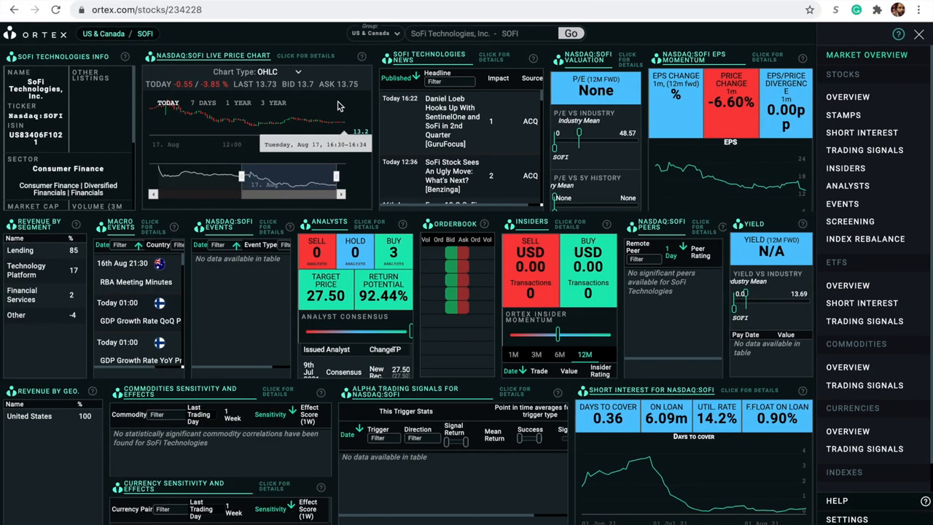
mouse_move(306, 109)
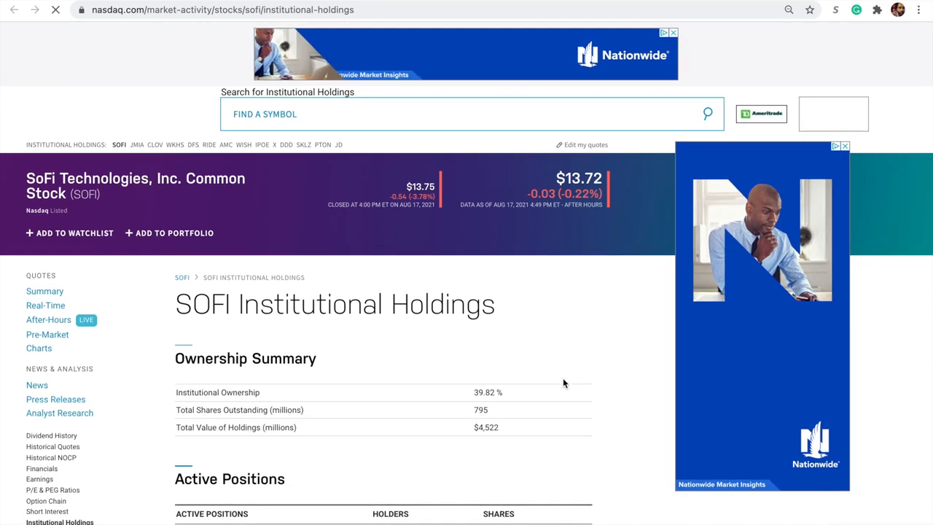
- Scroll the Nasdaq SOFI Institutional Holdings page showing 39.82% ownership and 795 million shares
scroll(down, 3)
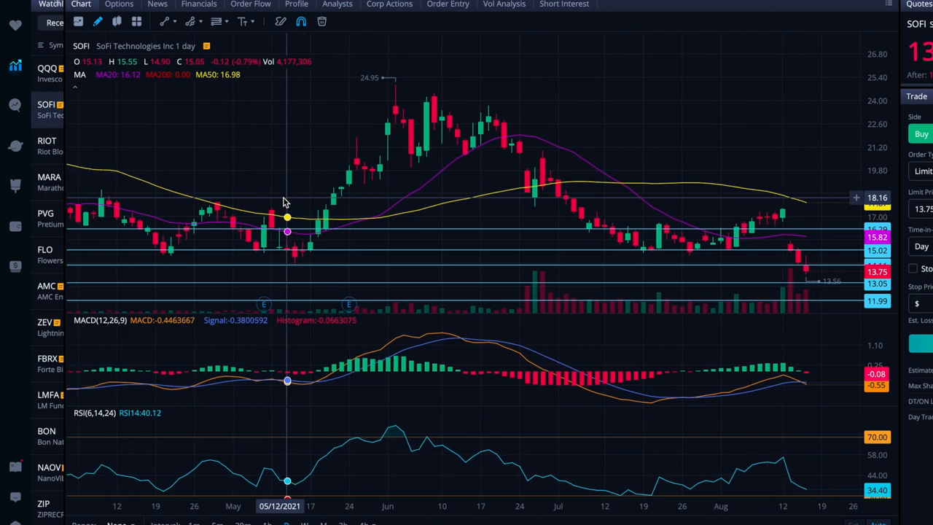
mouse_move(263, 240)
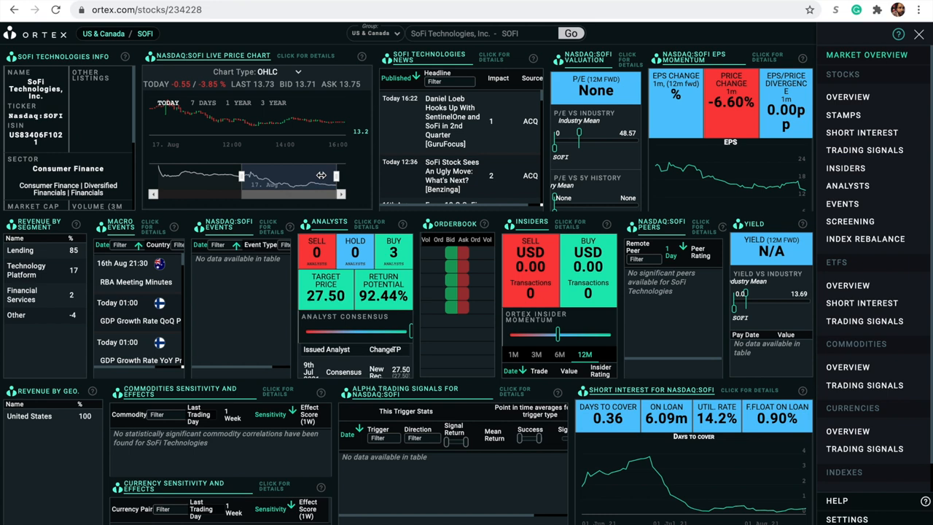
mouse_move(663, 387)
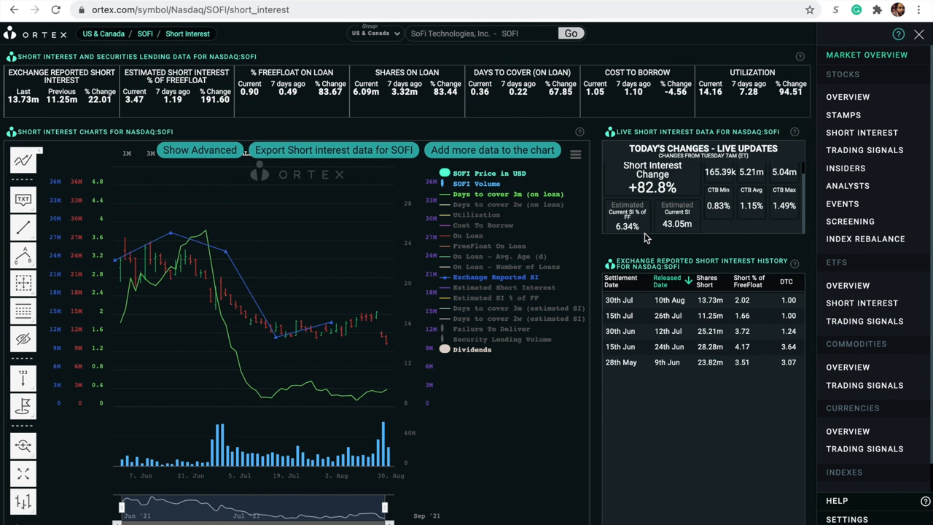
mouse_move(687, 203)
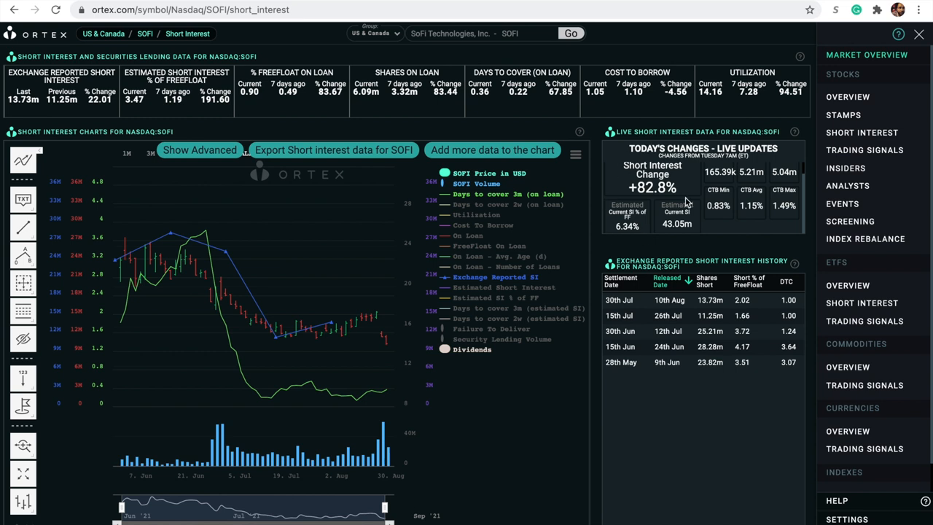
mouse_move(688, 227)
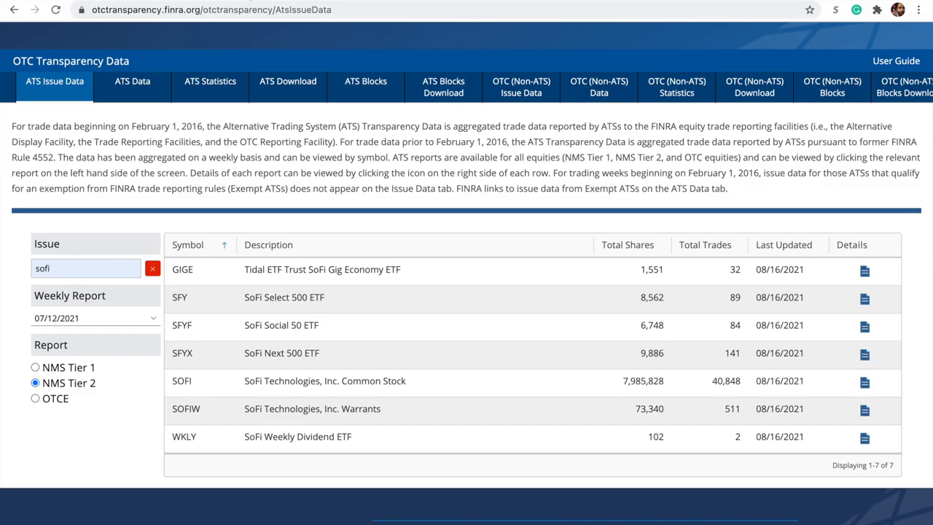
mouse_move(335, 289)
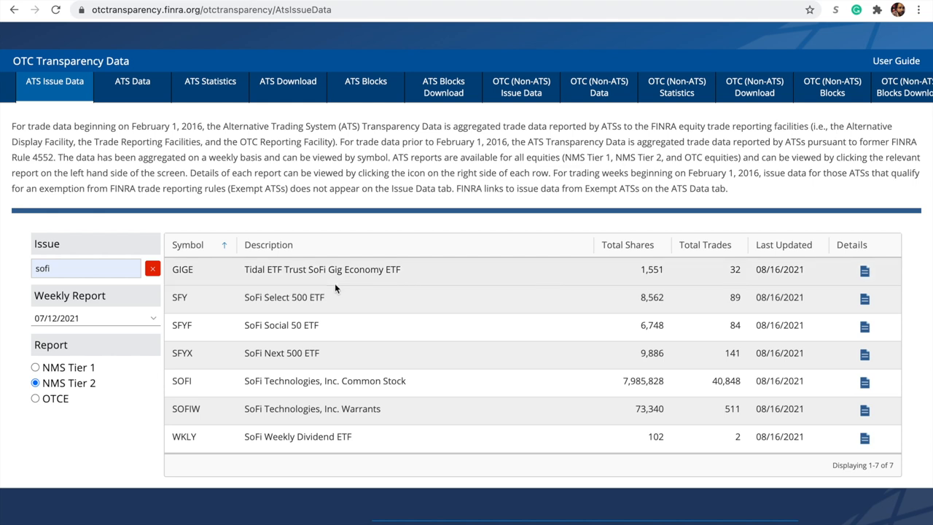
mouse_move(266, 315)
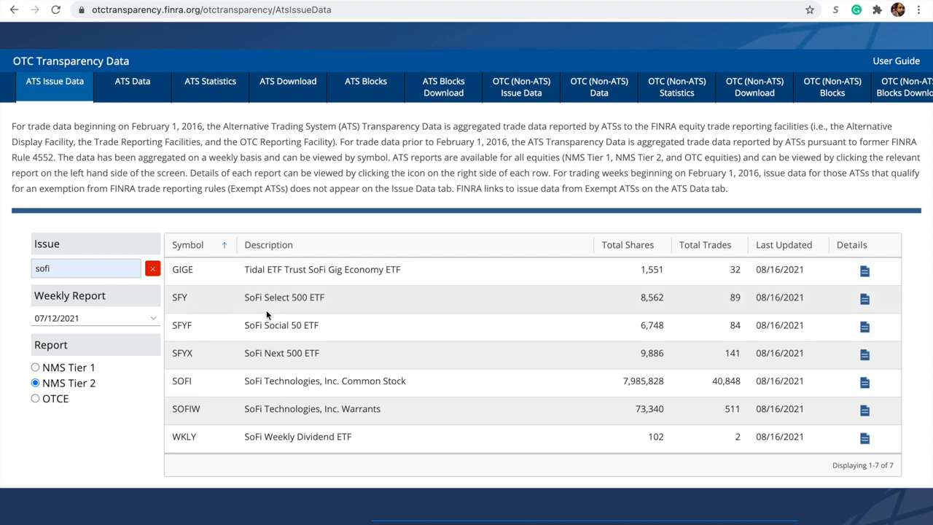
mouse_move(373, 381)
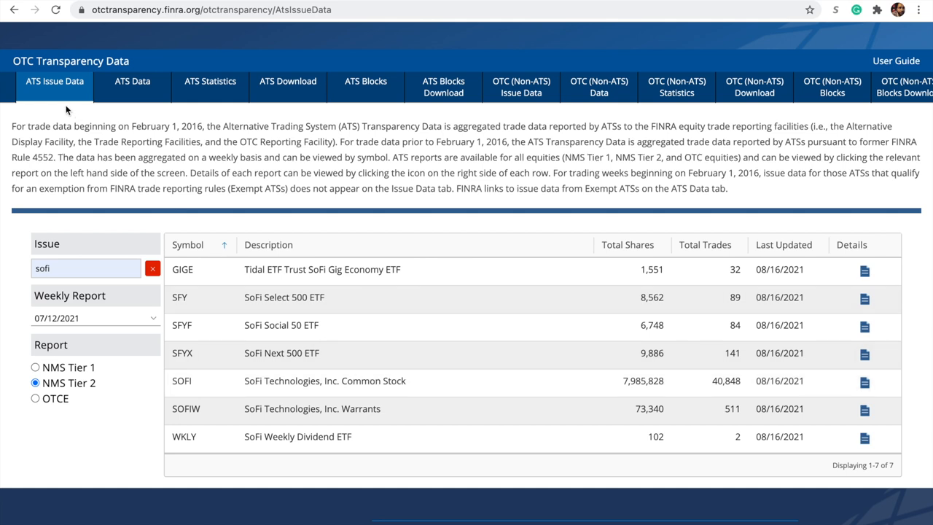
mouse_move(645, 394)
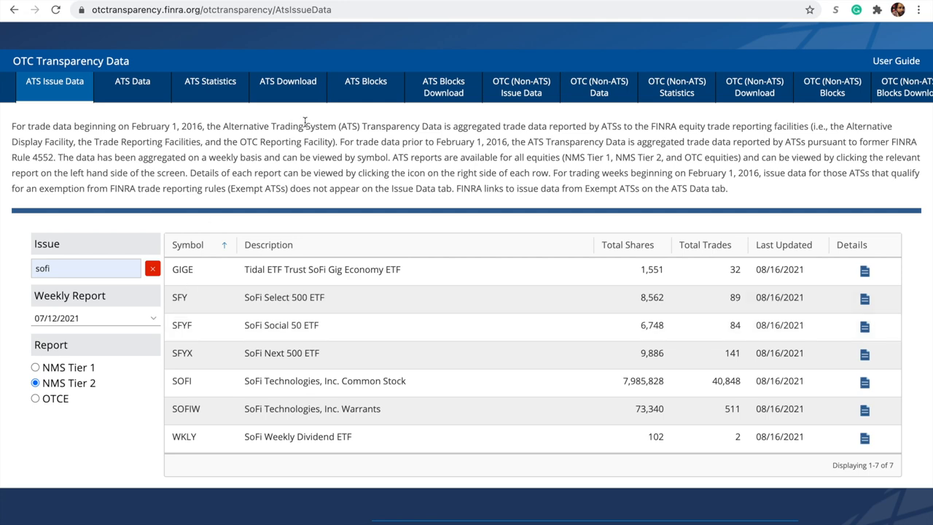
- View FINRA's OTC (Non-ATS) weekly data for SoFi listing 39,508,985 shares traded
click(520, 50)
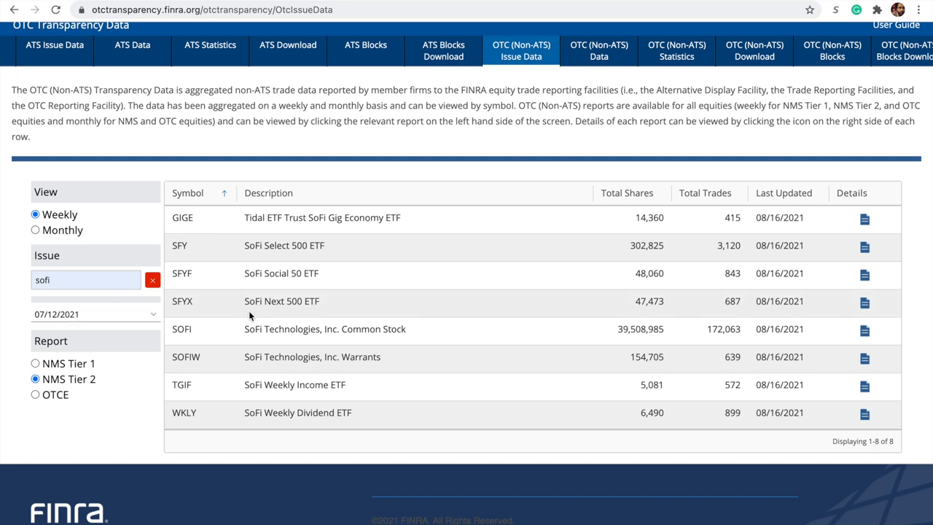
mouse_move(635, 335)
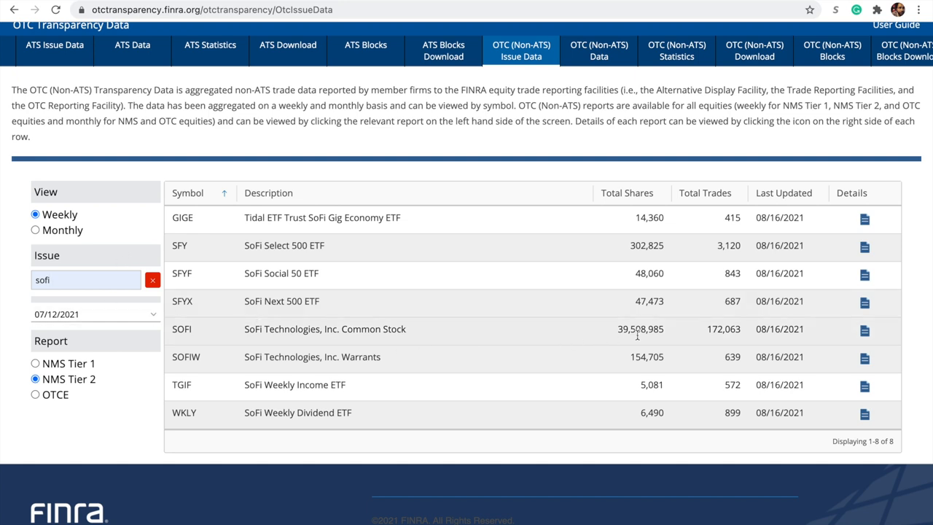
mouse_move(635, 341)
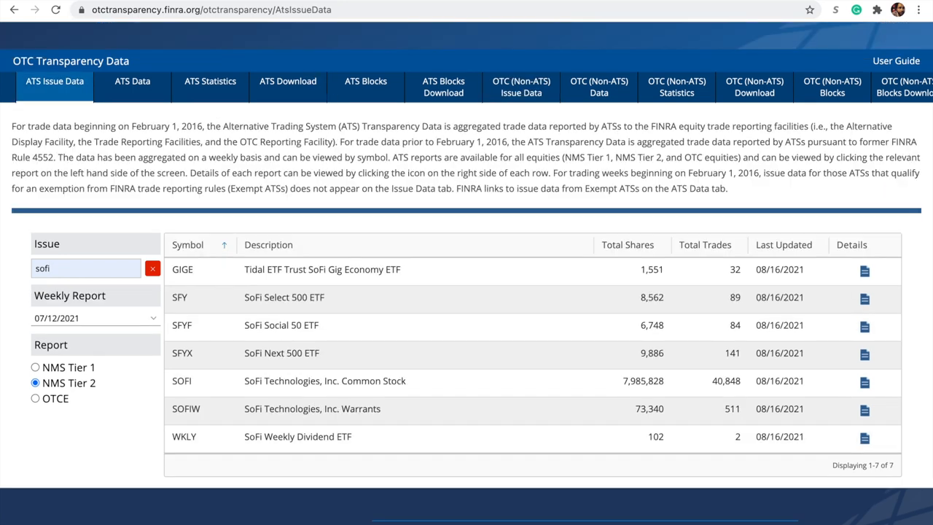
mouse_move(669, 380)
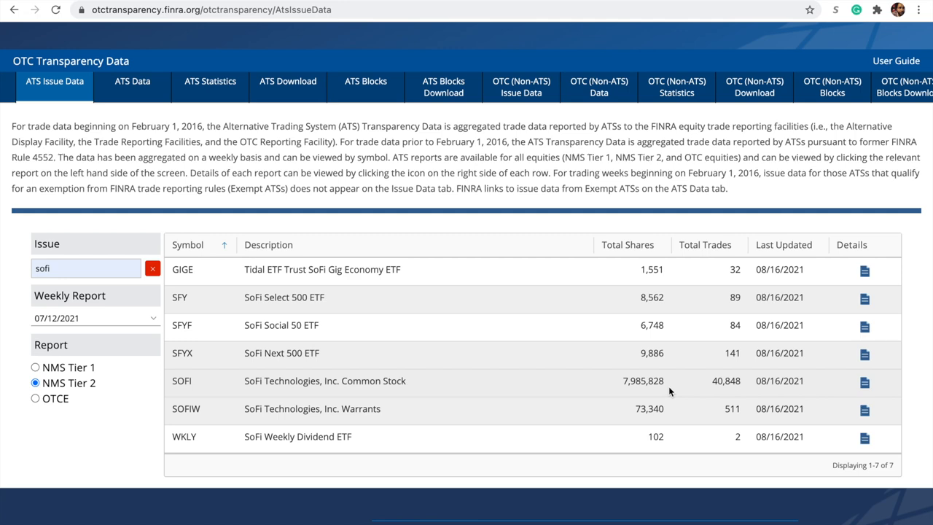
mouse_move(636, 376)
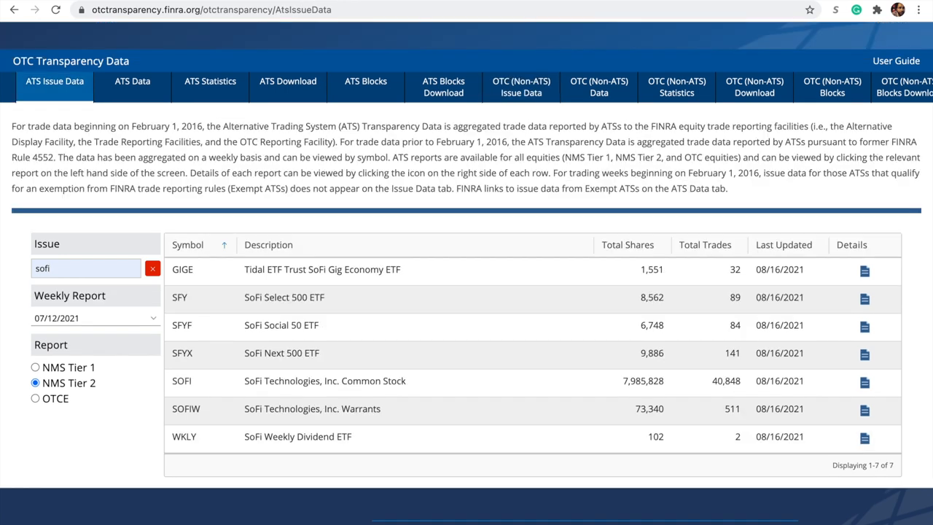
mouse_move(725, 26)
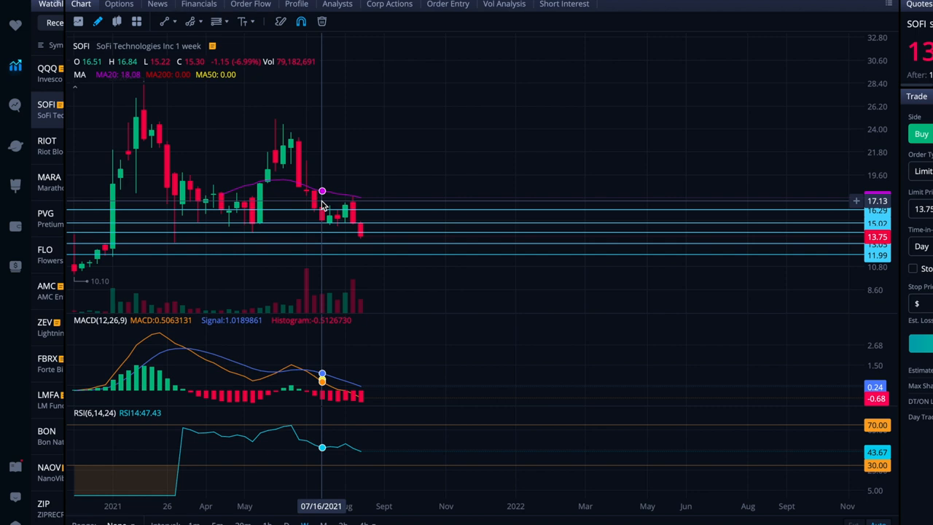
mouse_move(330, 122)
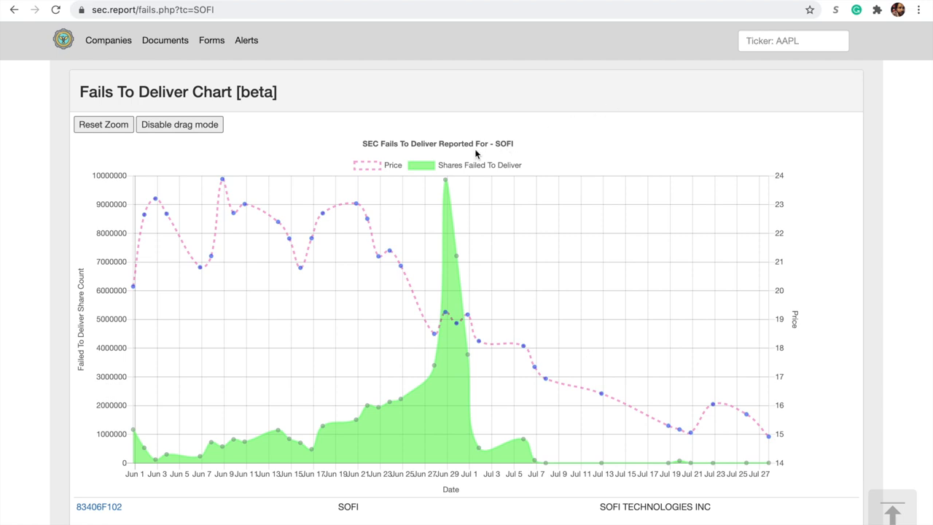
mouse_move(446, 182)
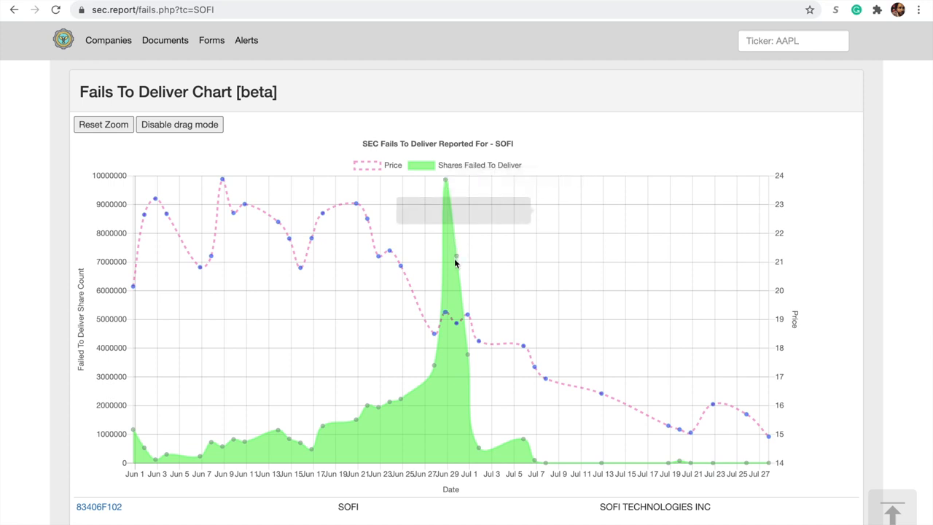
mouse_move(352, 423)
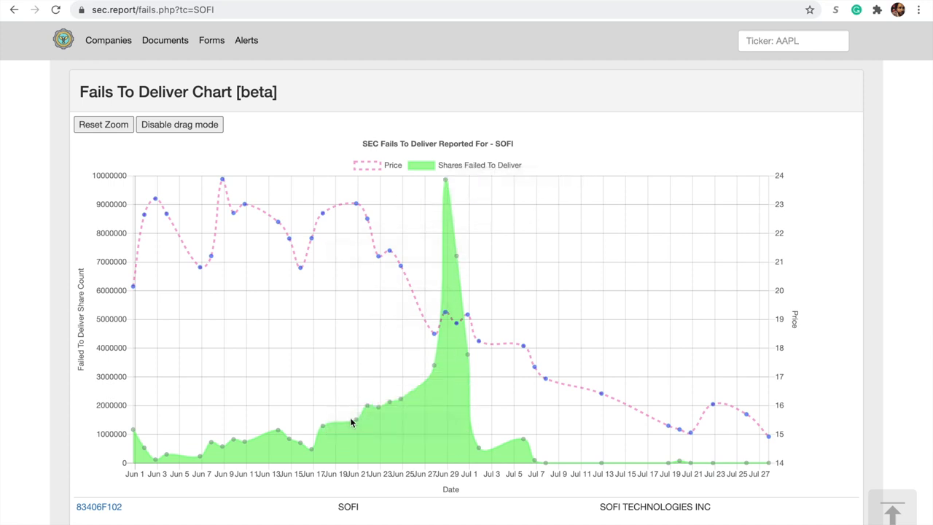
mouse_move(339, 425)
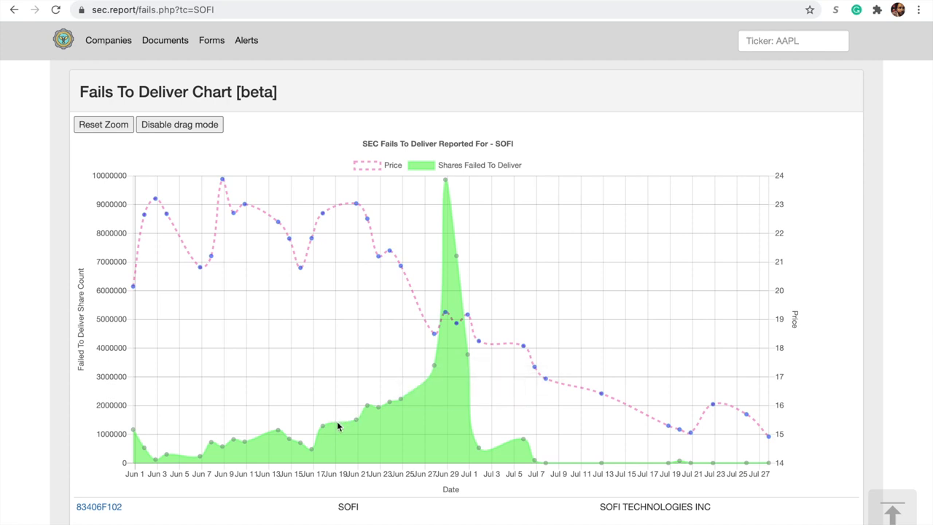
mouse_move(435, 315)
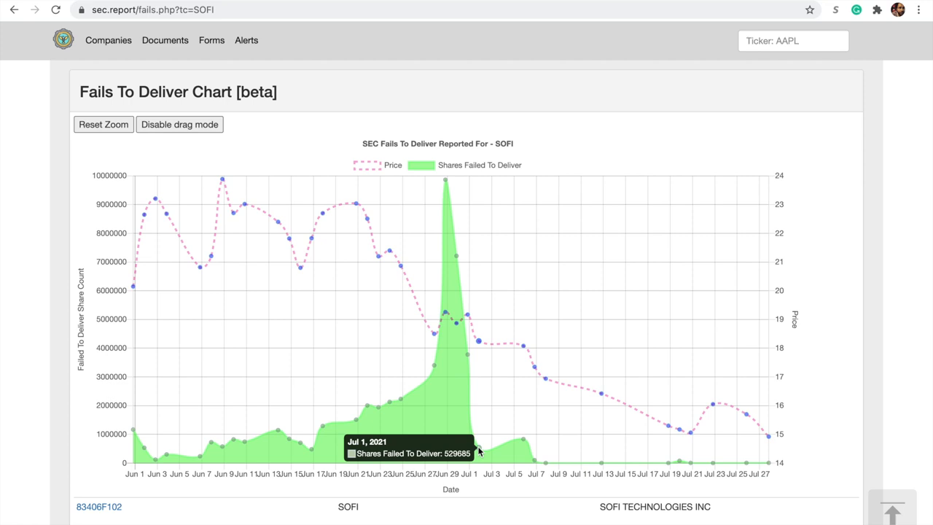
mouse_move(455, 168)
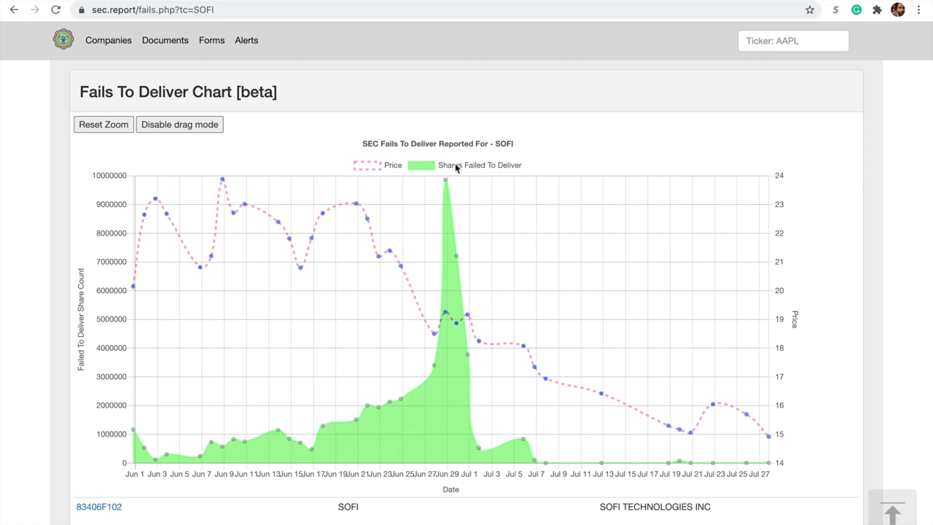
mouse_move(508, 140)
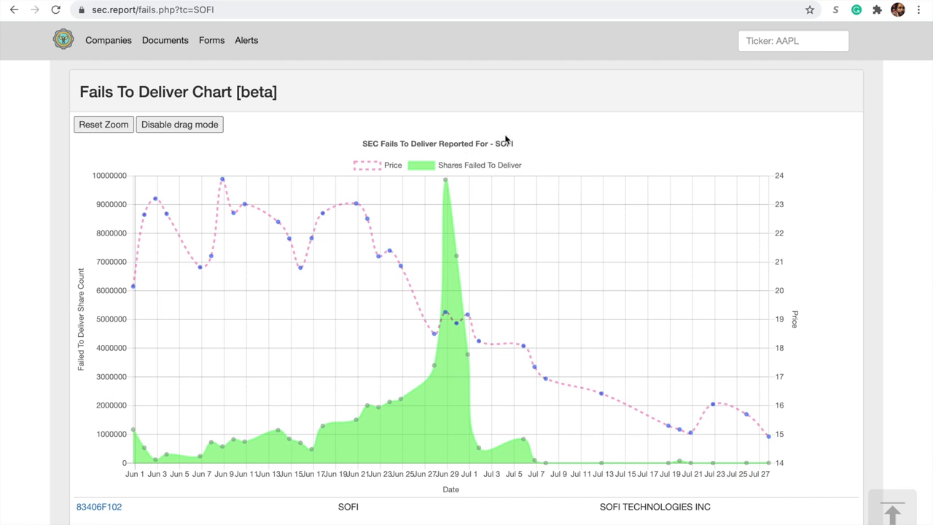
mouse_move(548, 118)
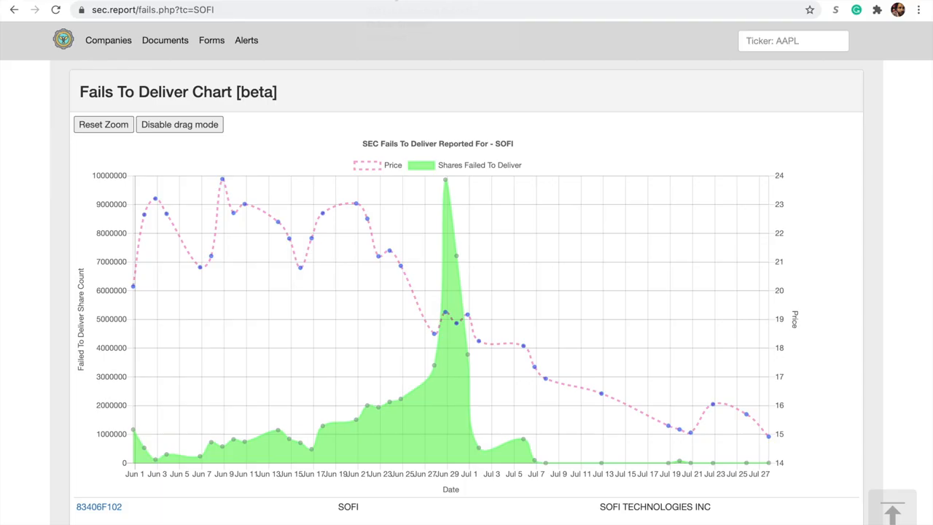
mouse_move(448, 181)
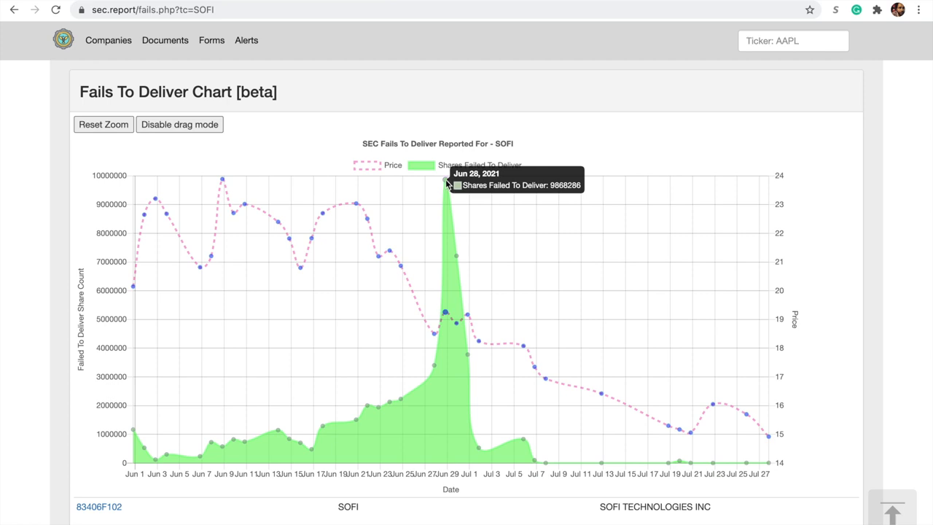
mouse_move(533, 110)
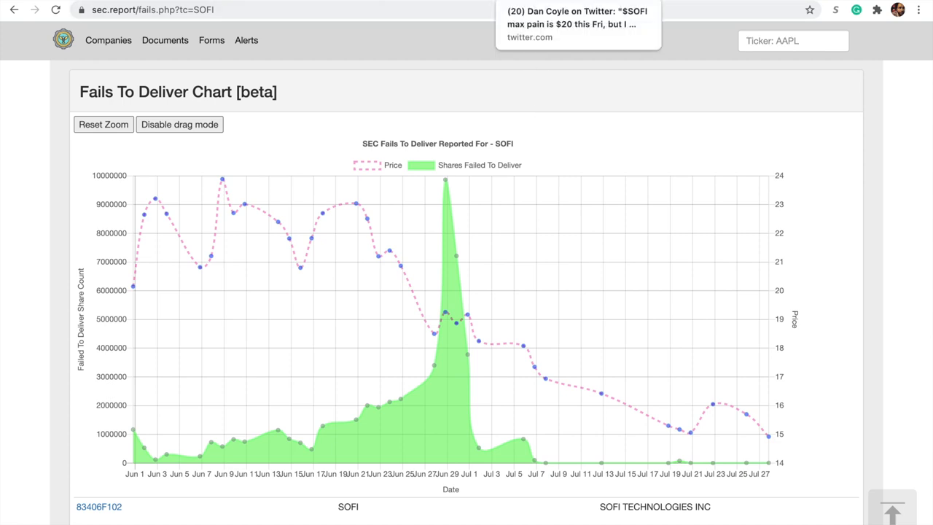
- Leave the SOFI fails-to-deliver chart for the tweet claiming $20 max pain
click(577, 23)
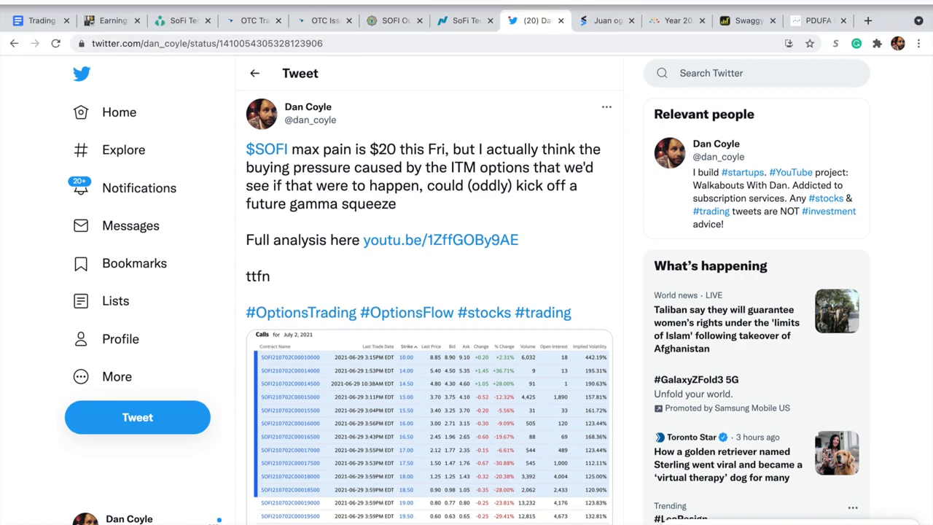
- Scroll through the tweet saying $SOFI max pain is $20 this Friday
scroll(down, 3)
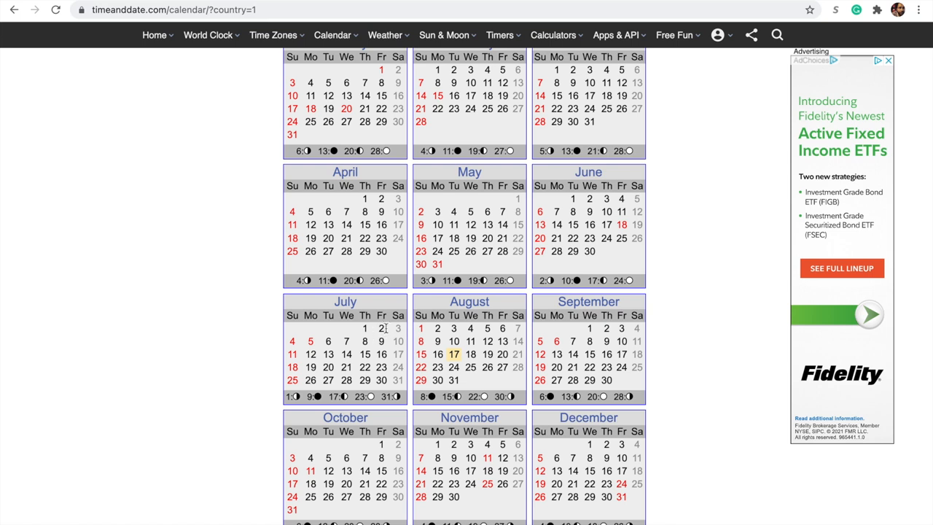
mouse_move(467, 250)
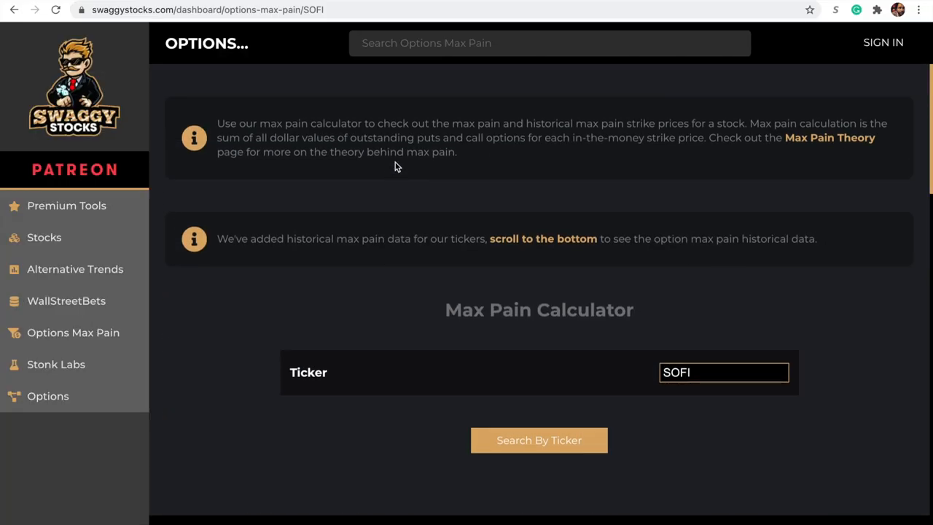
mouse_move(762, 150)
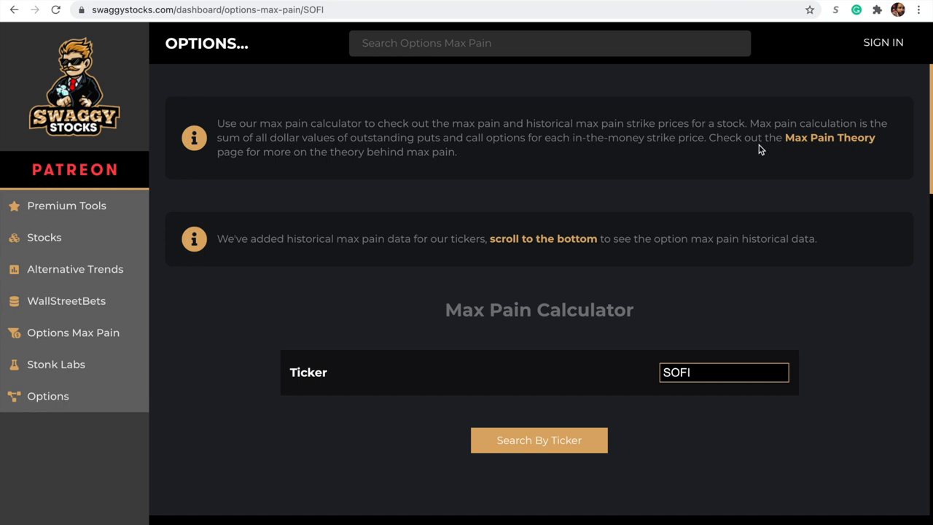
click(830, 137)
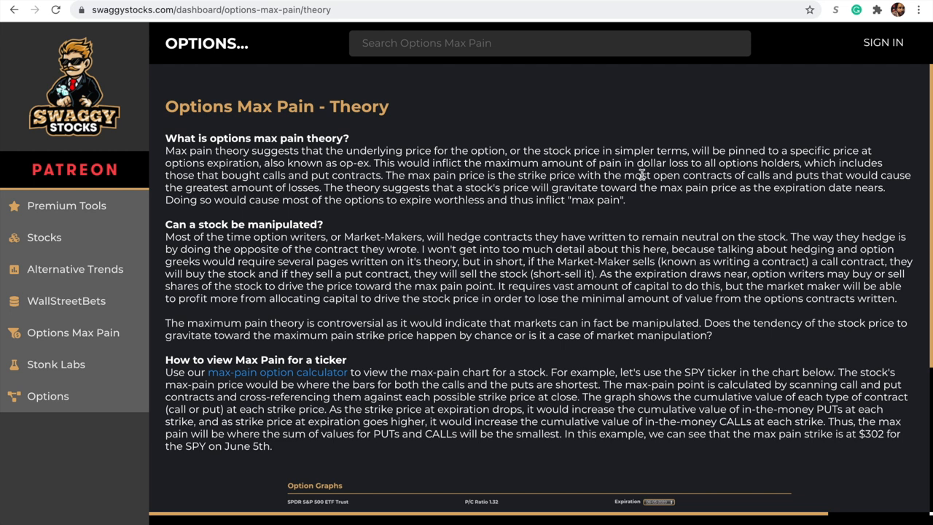
mouse_move(778, 178)
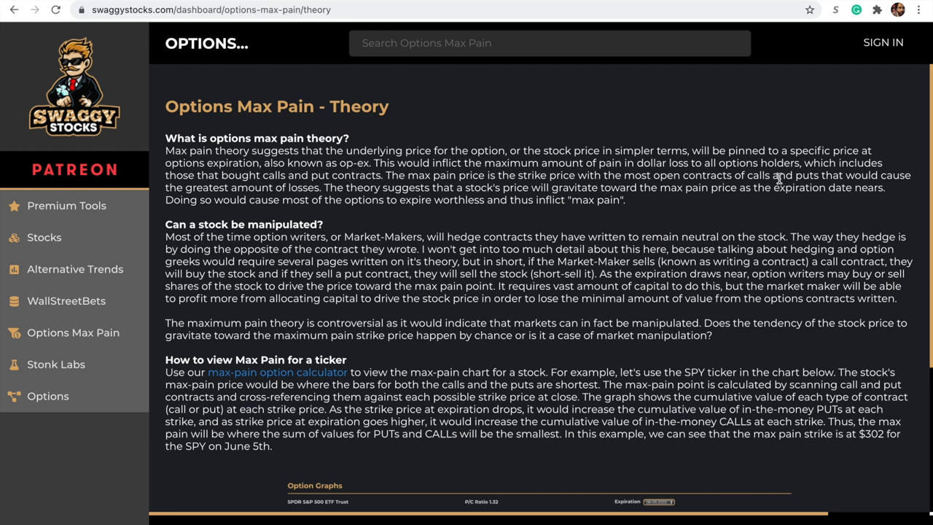
mouse_move(284, 175)
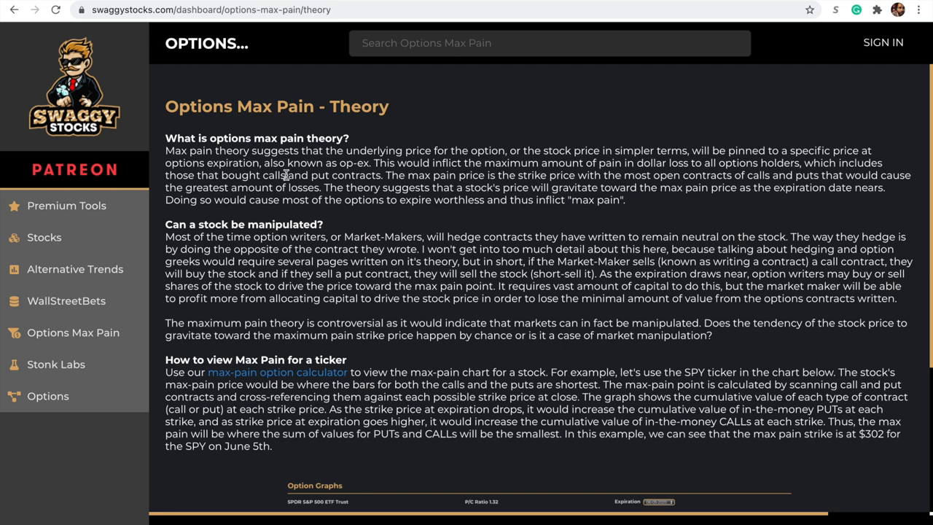
mouse_move(372, 186)
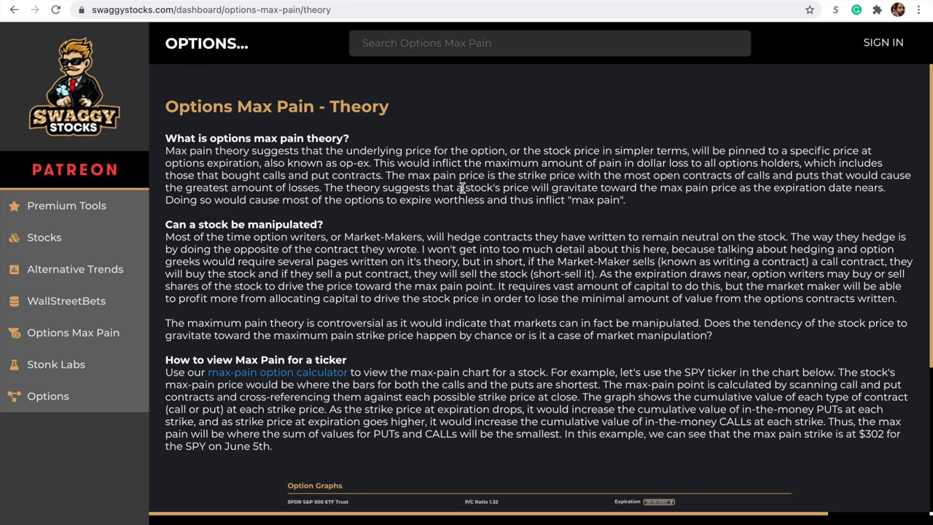
mouse_move(610, 192)
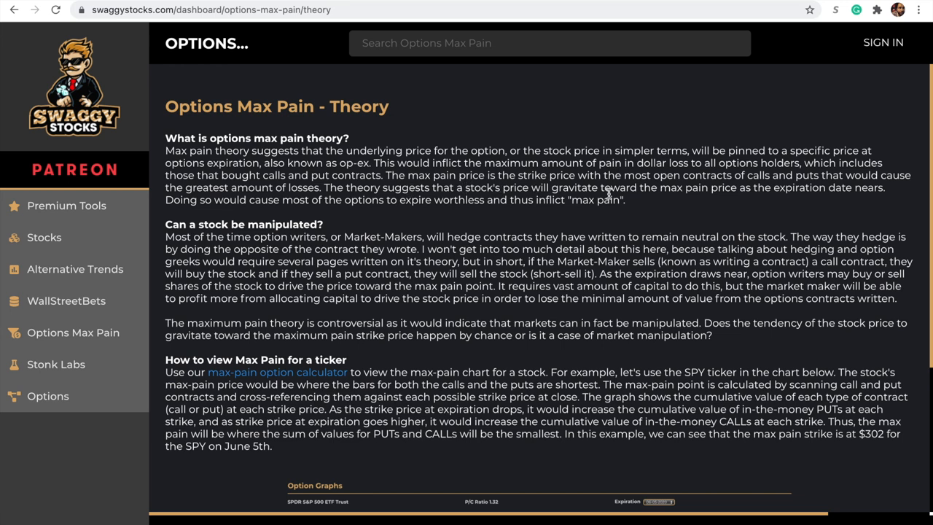
mouse_move(771, 187)
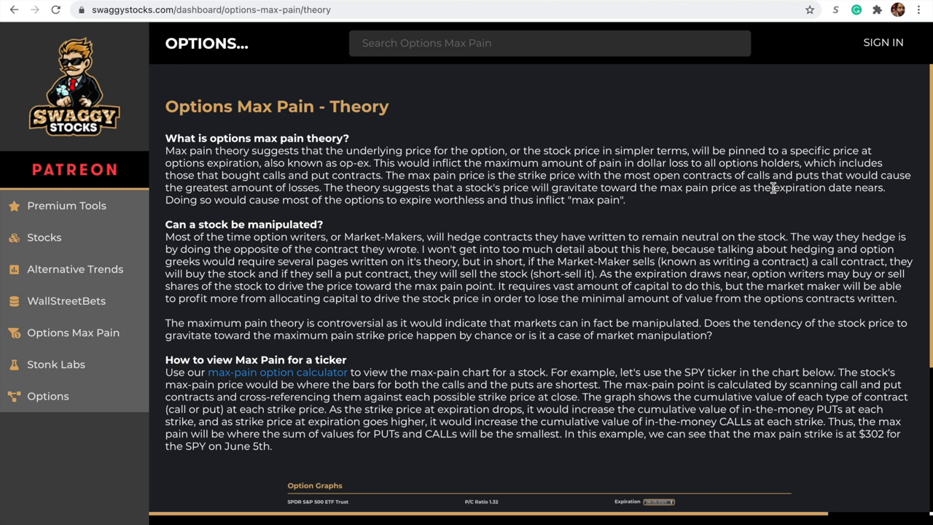
mouse_move(315, 199)
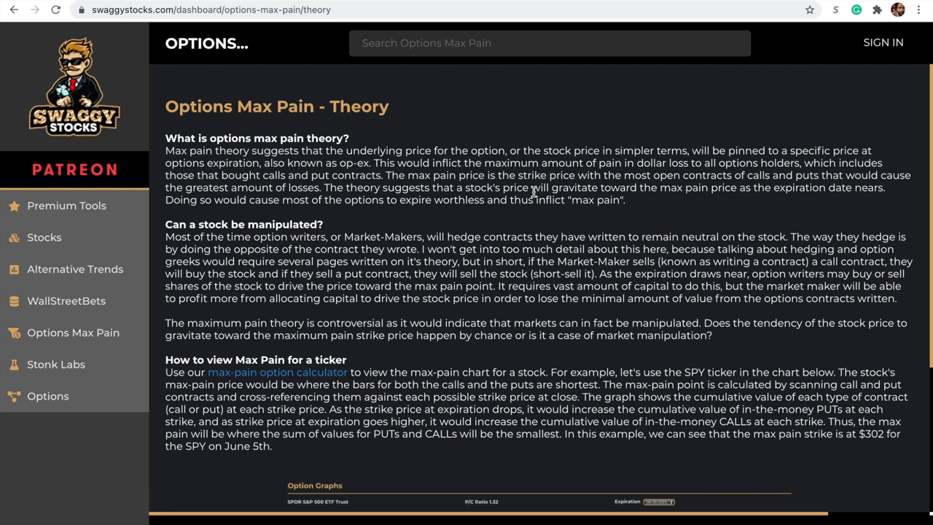
mouse_move(763, 208)
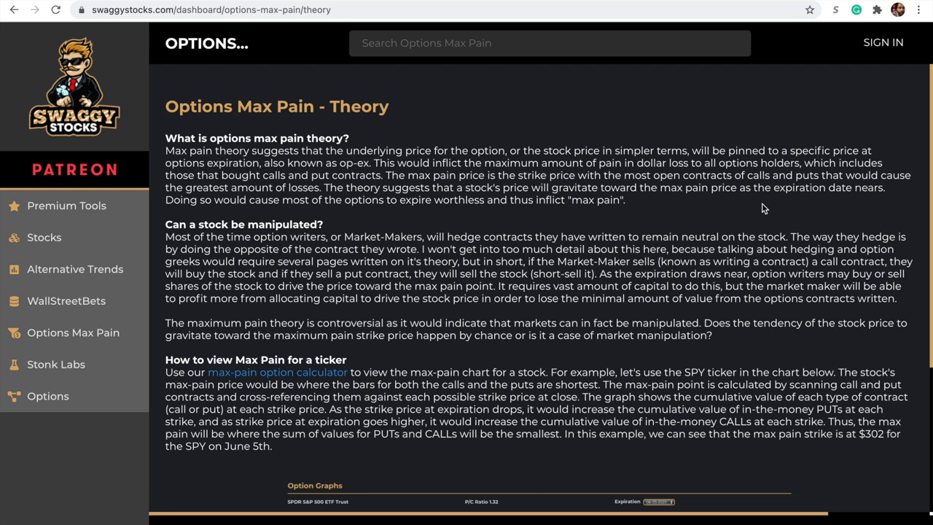
click(13, 8)
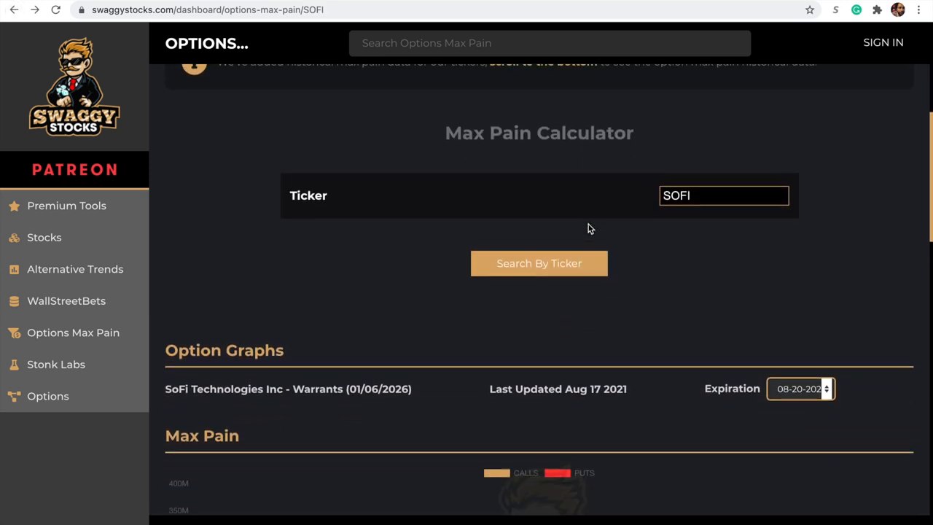
- Scroll to SOFI's Option Graphs and Max Pain chart for the August 20 expiration
scroll(down, 3)
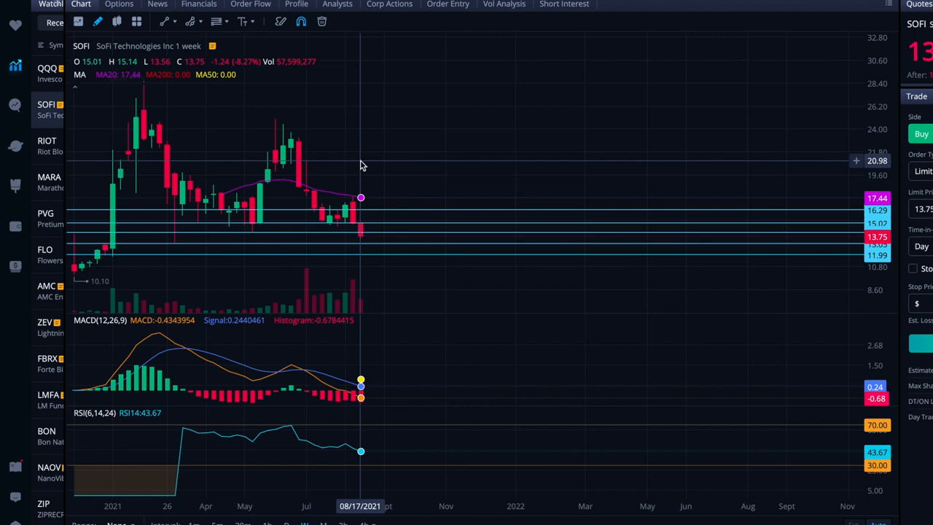
mouse_move(359, 163)
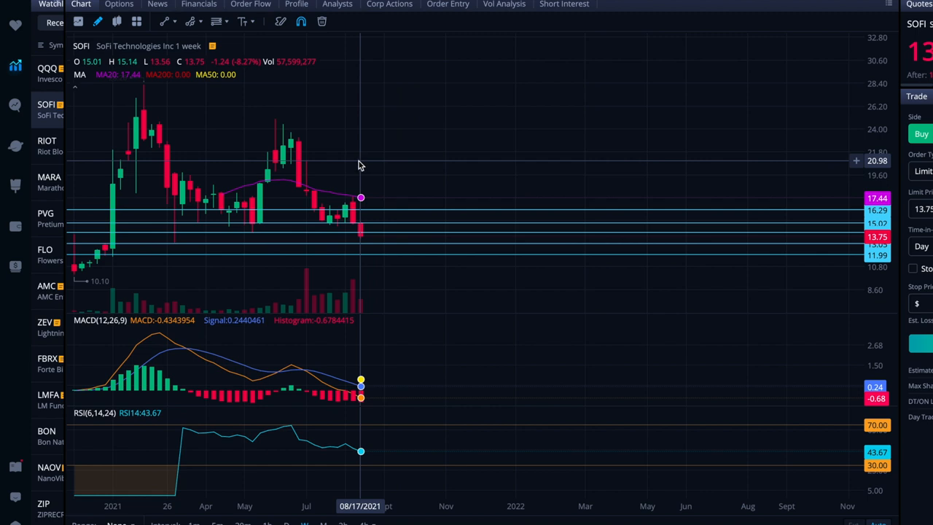
mouse_move(353, 163)
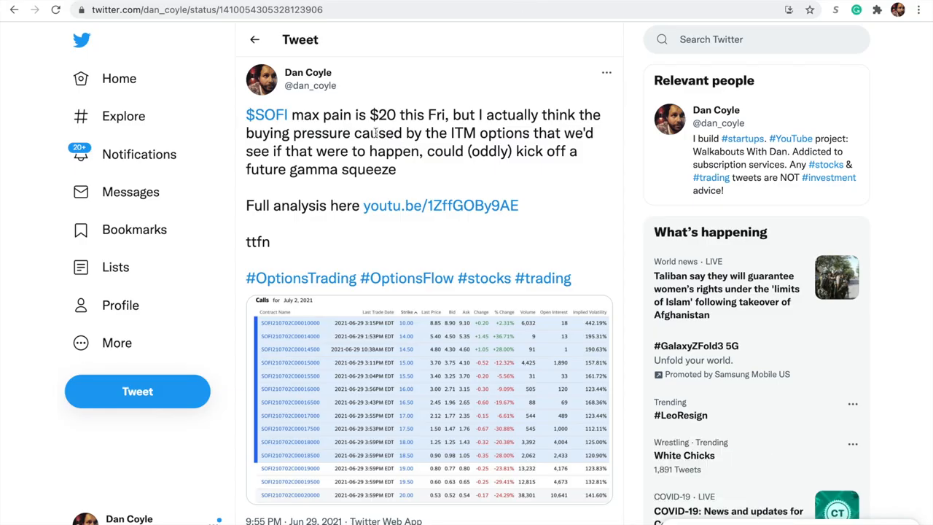
mouse_move(659, 26)
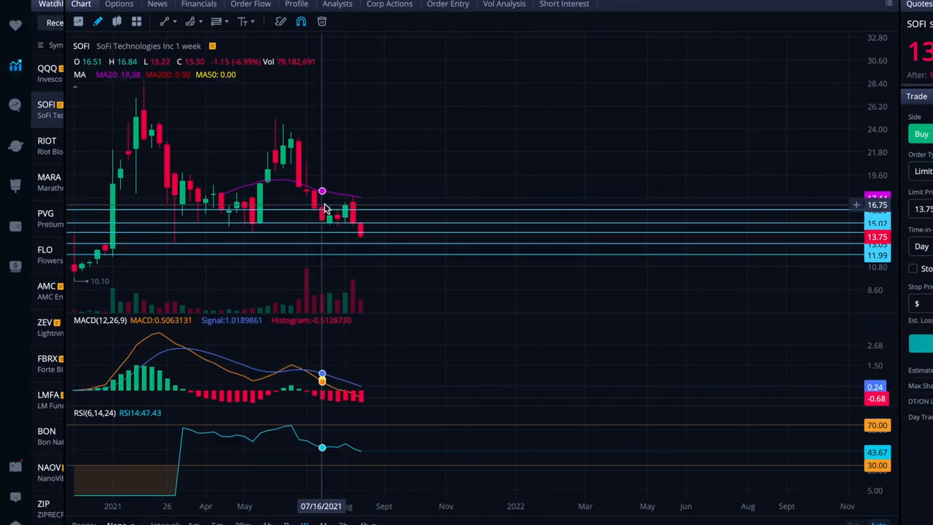
mouse_move(306, 192)
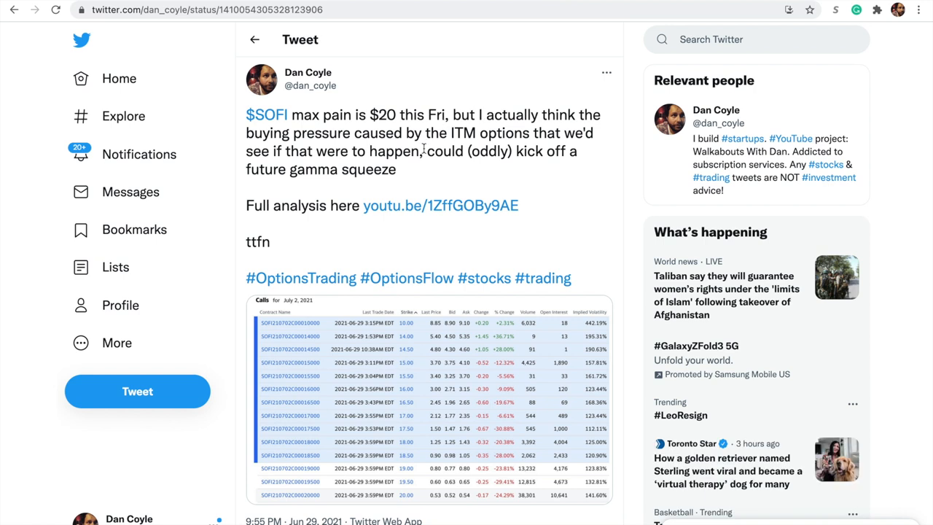
mouse_move(426, 149)
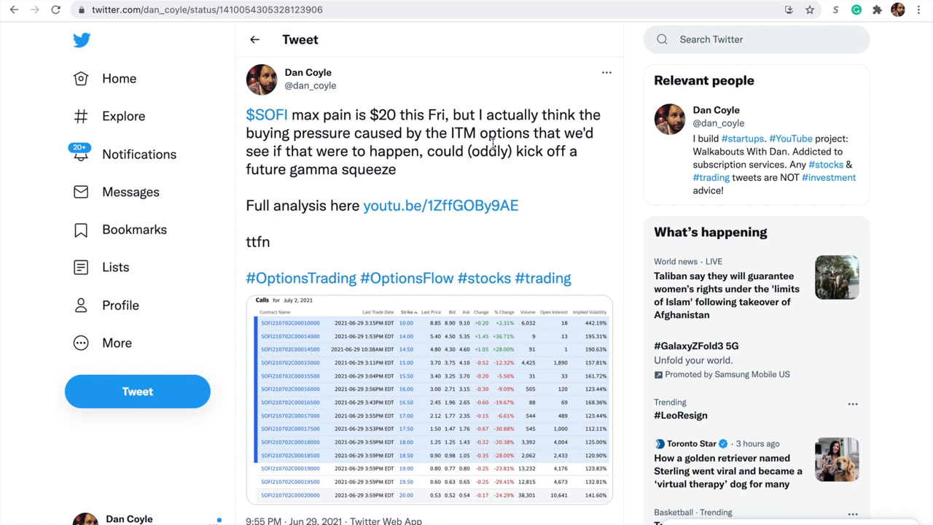
mouse_move(251, 177)
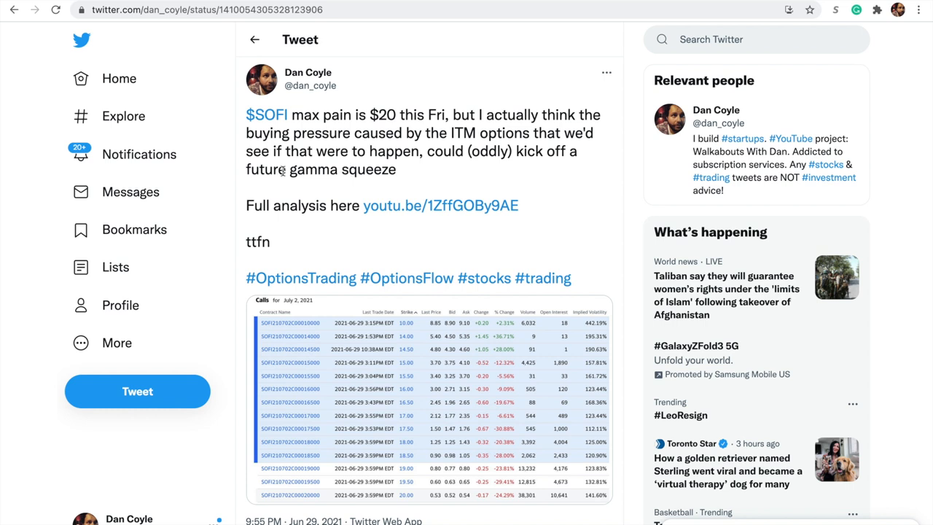
mouse_move(618, 49)
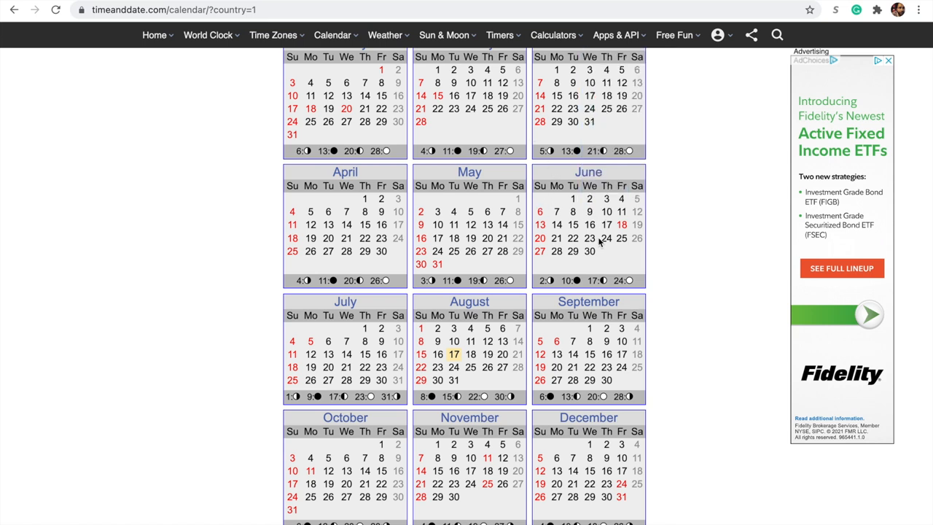
mouse_move(577, 251)
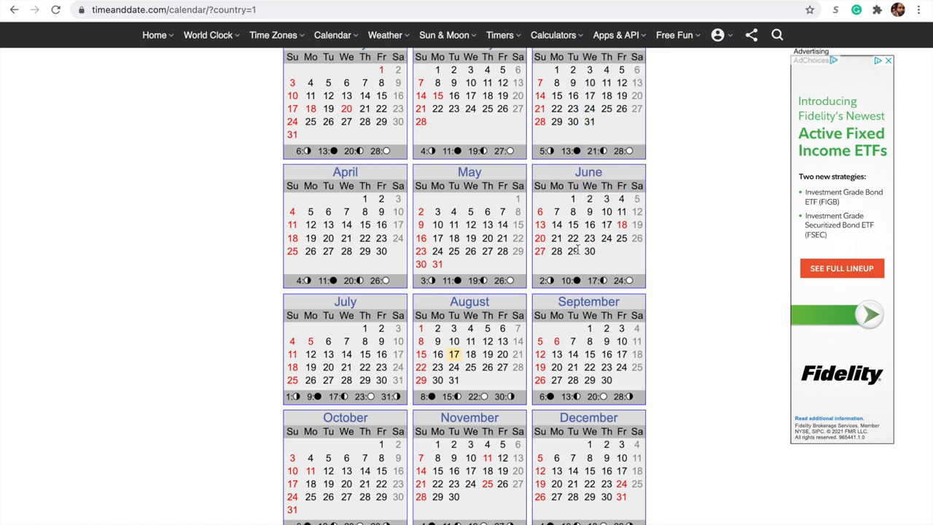
mouse_move(599, 250)
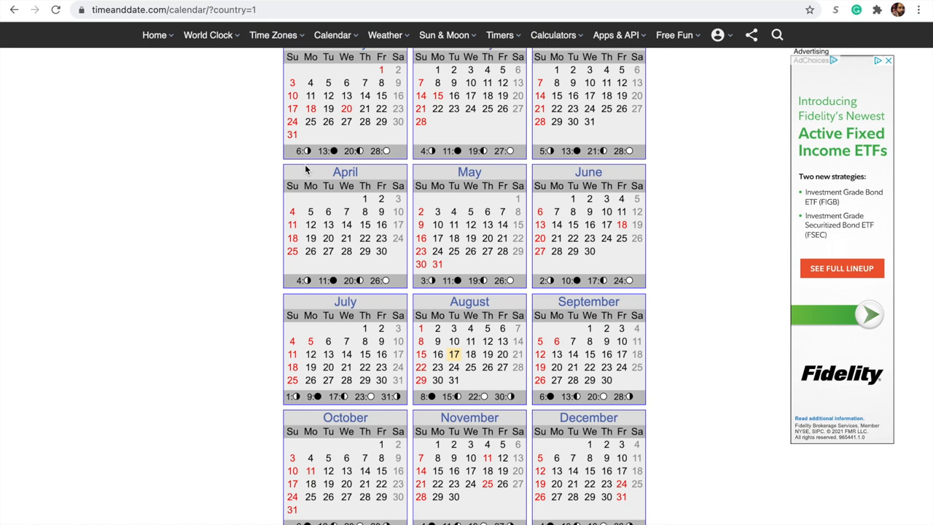
mouse_move(665, 116)
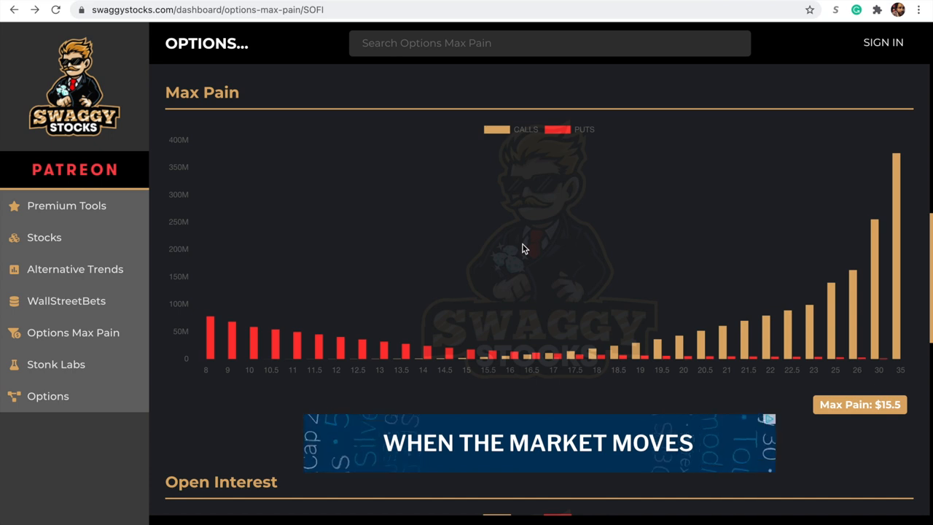
scroll(down, 3)
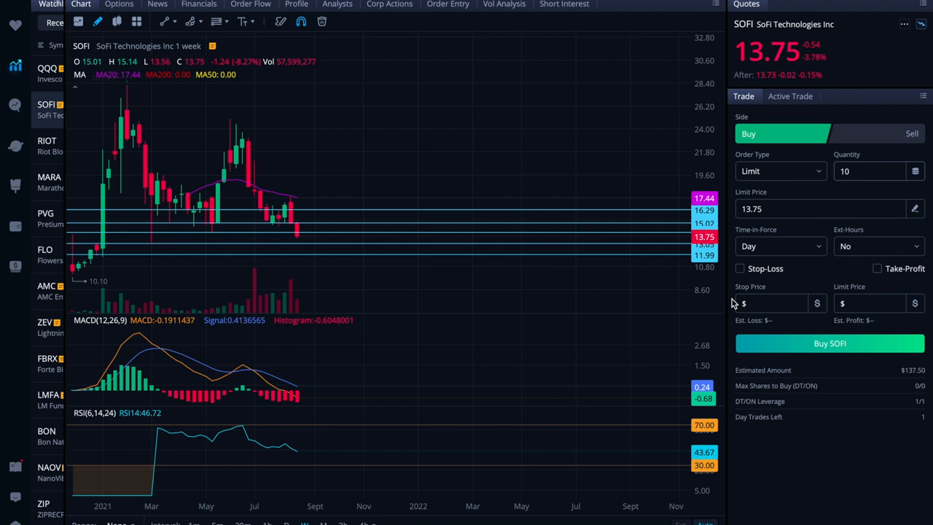
mouse_move(414, 169)
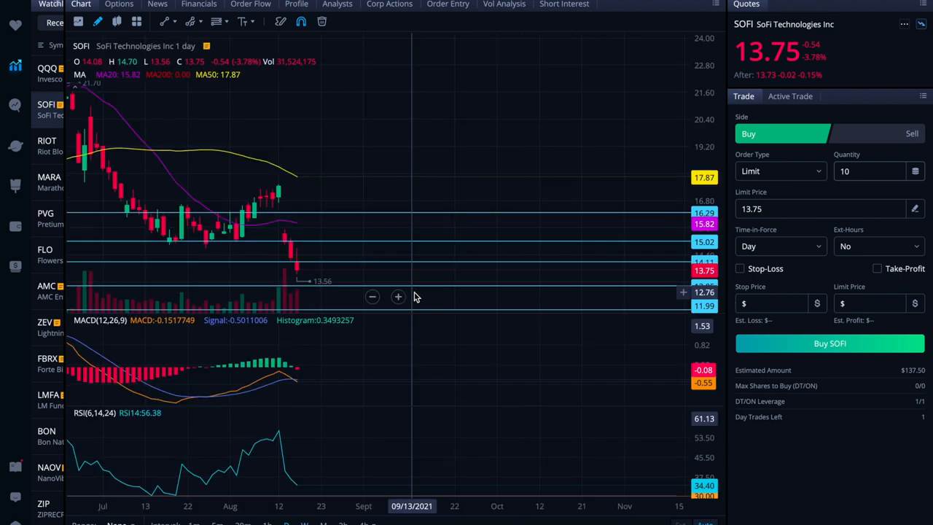
mouse_move(371, 190)
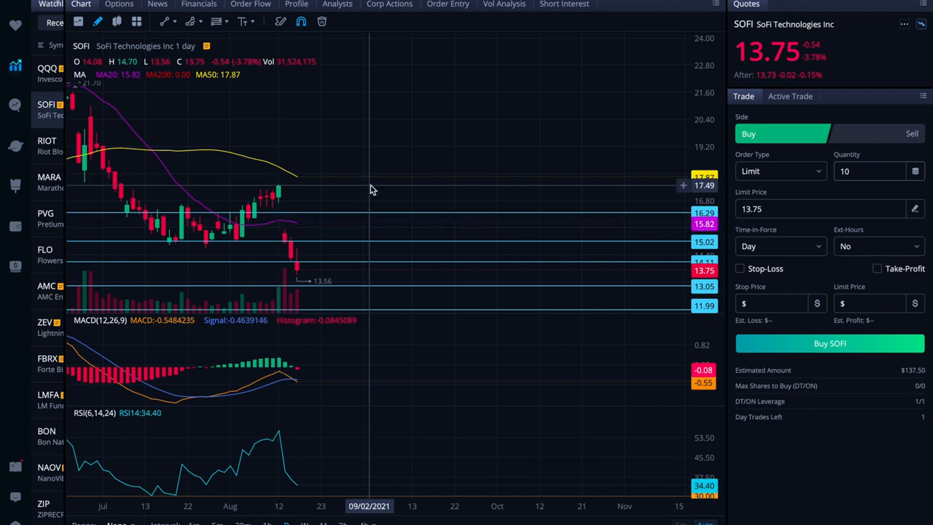
mouse_move(435, 193)
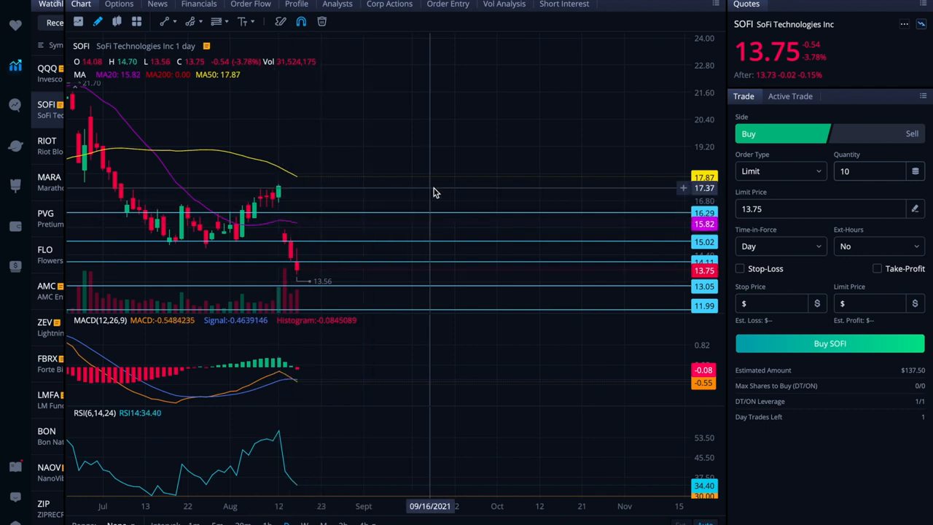